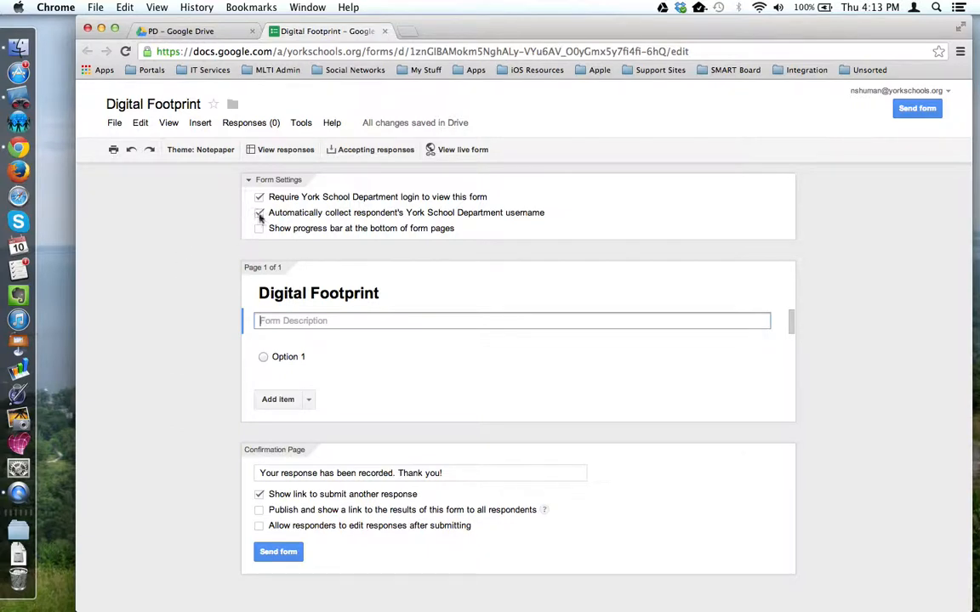
# - Append 2013 to the form title so it reads 'Digital Footprint 2013'
pyautogui.click(258, 213)
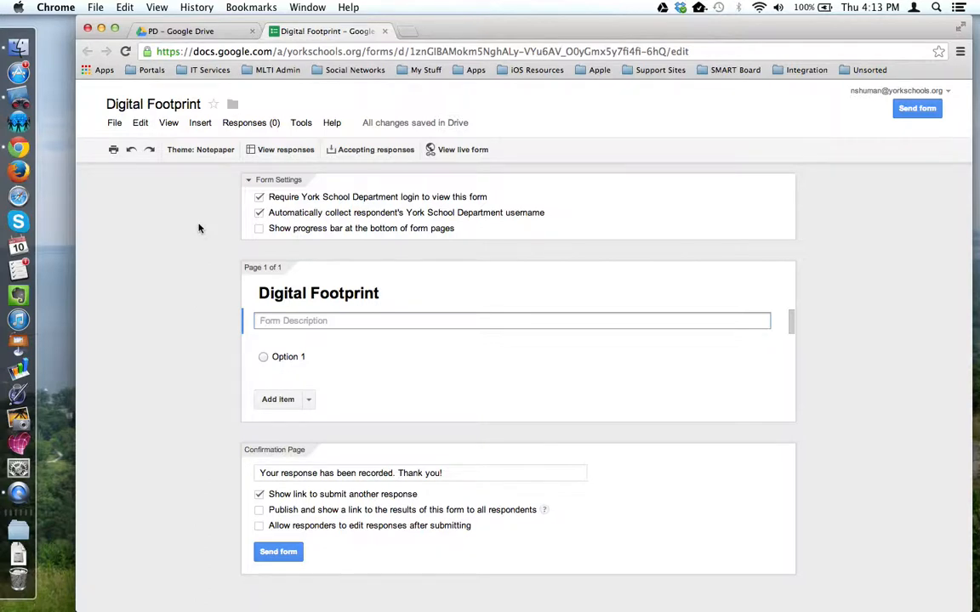
pyautogui.moveTo(293, 211)
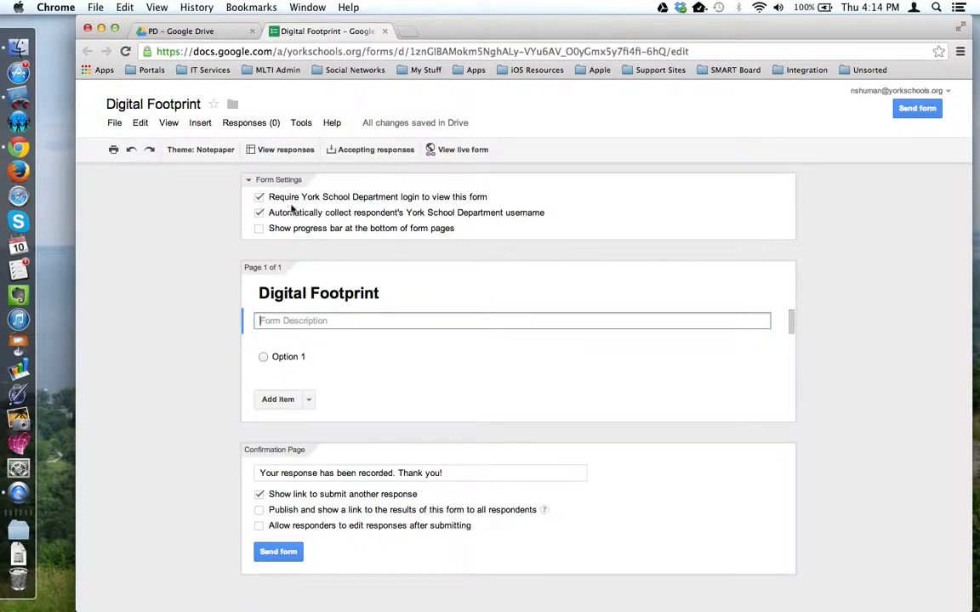
pyautogui.moveTo(170, 326)
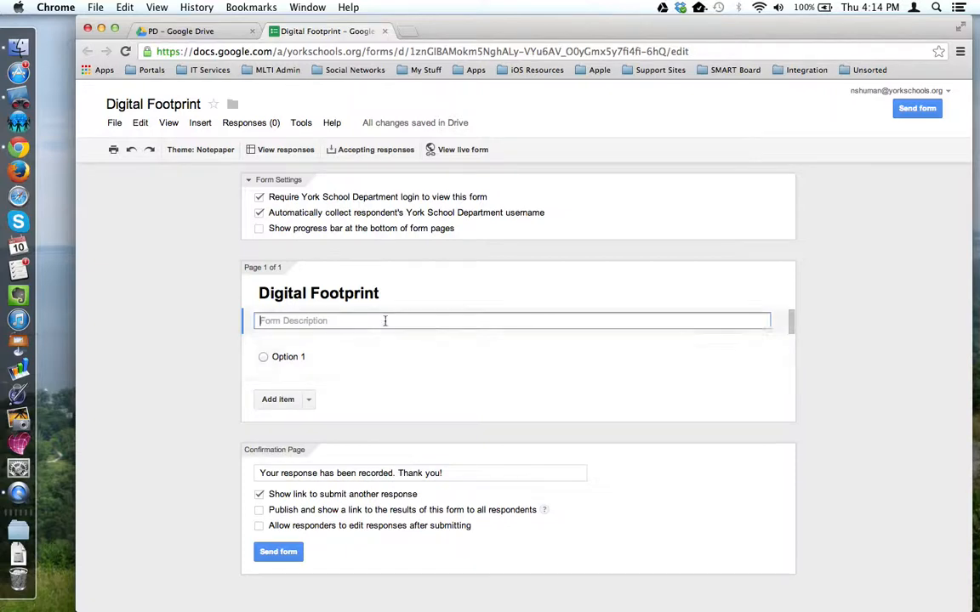
pyautogui.click(318, 292)
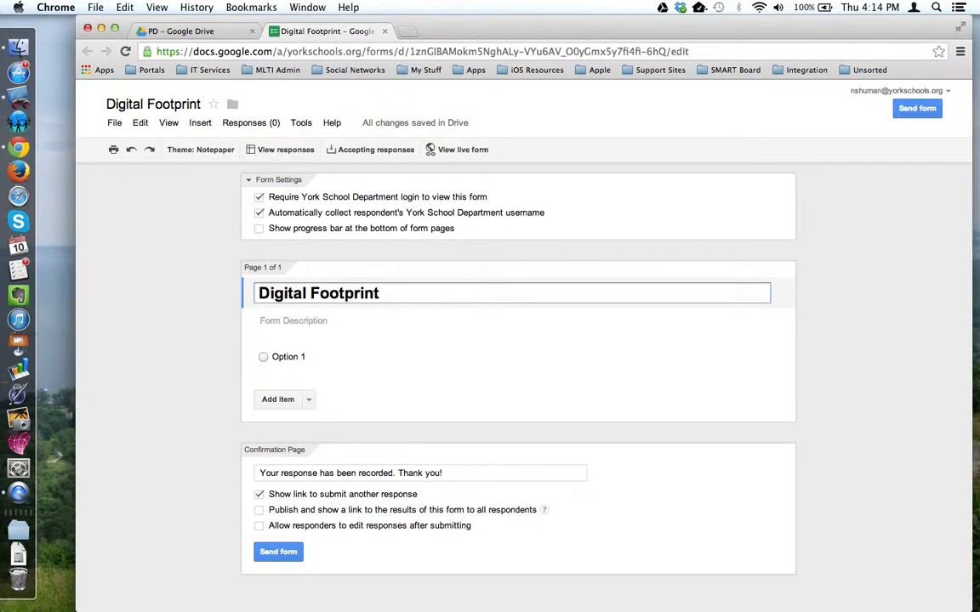
pyautogui.write('2013')
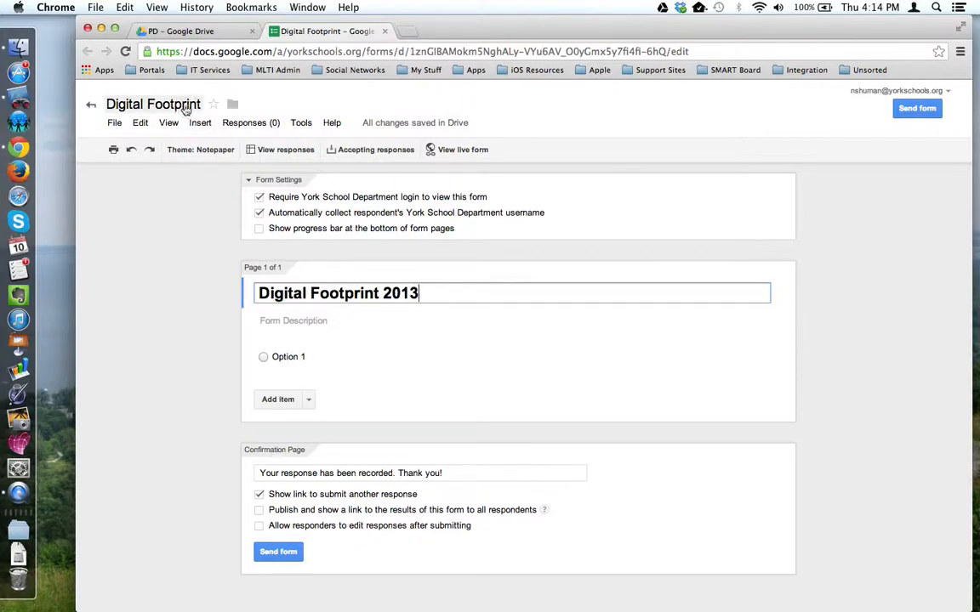
pyautogui.moveTo(153, 104)
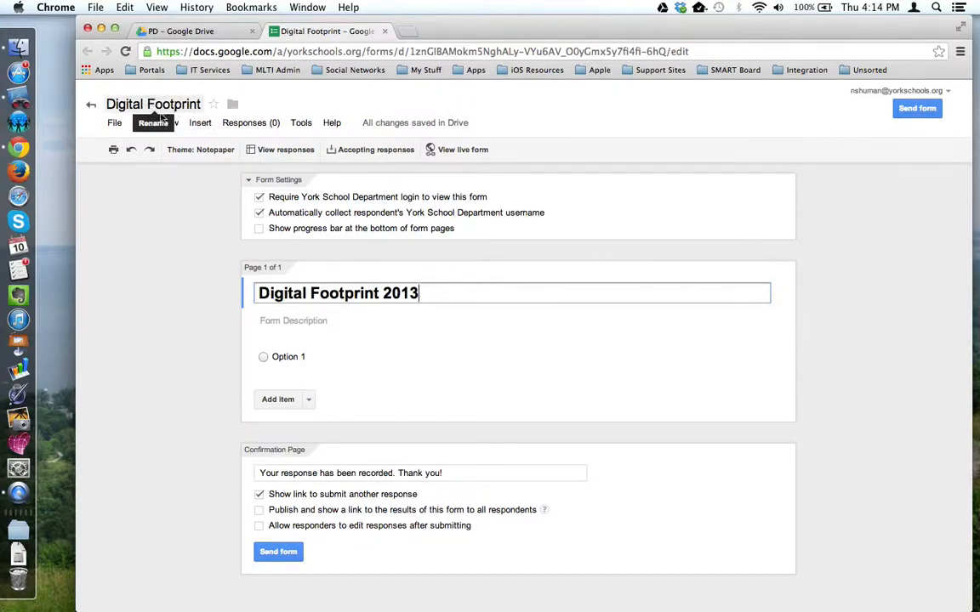
pyautogui.moveTo(452, 296)
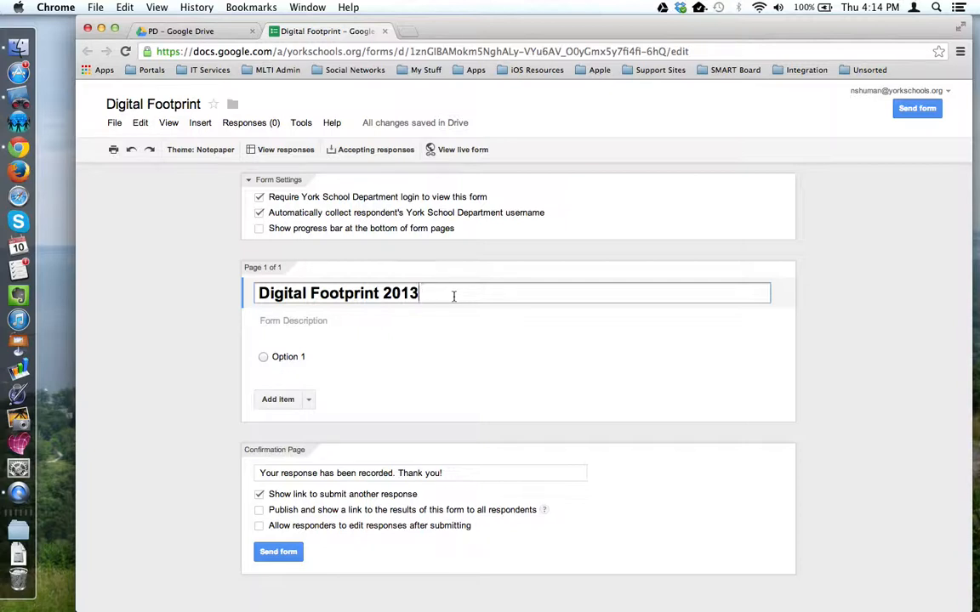
pyautogui.click(510, 320)
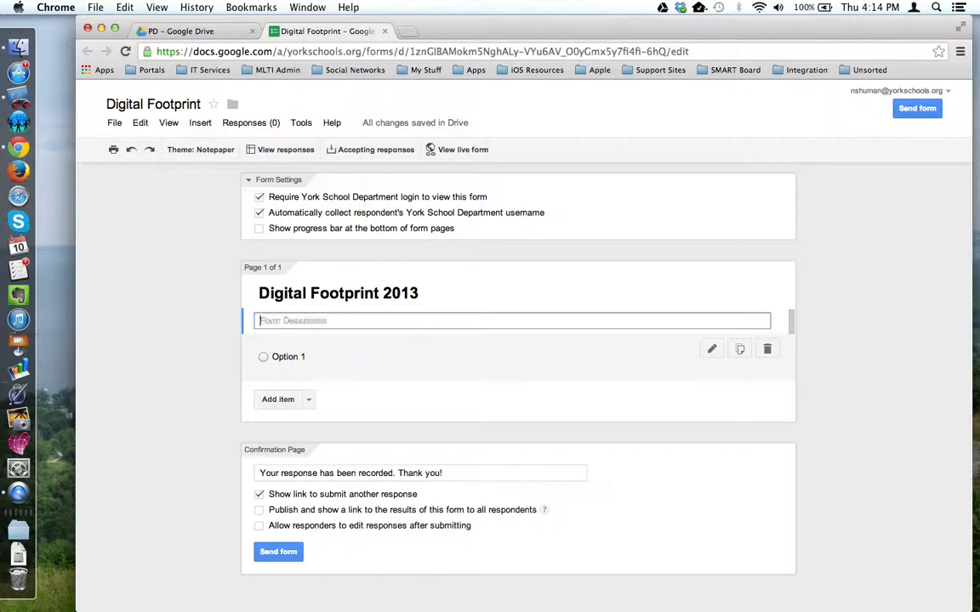
# - Enter the description 'Provide directions and additional information to your audience.'
pyautogui.write('Provide dire')
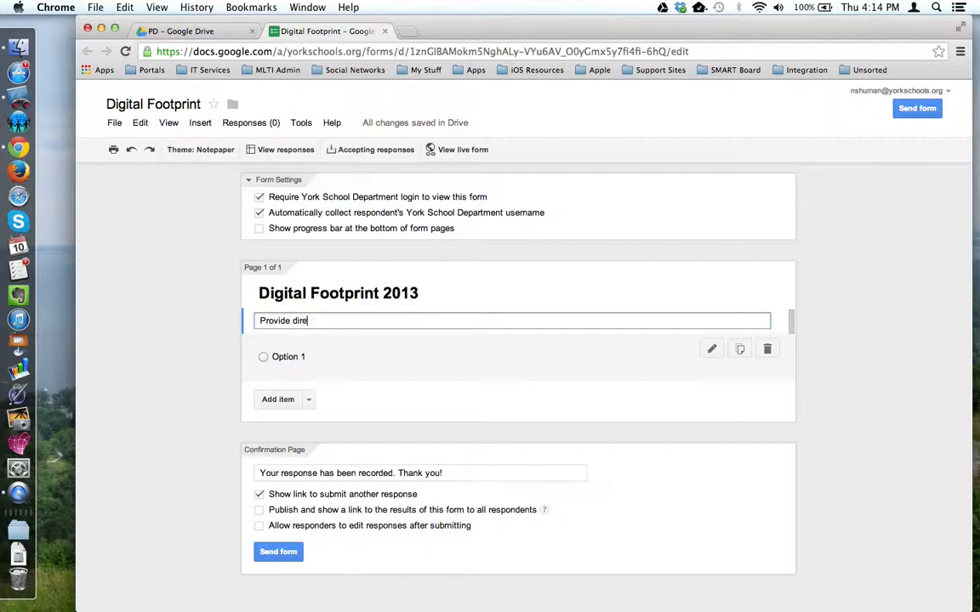
pyautogui.write('ctions and addit')
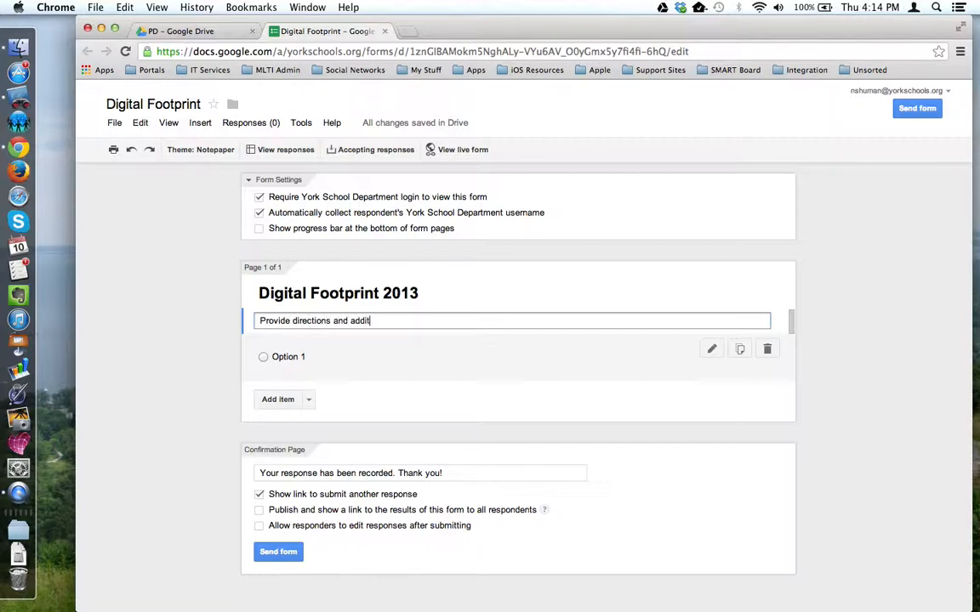
pyautogui.write('onal informati')
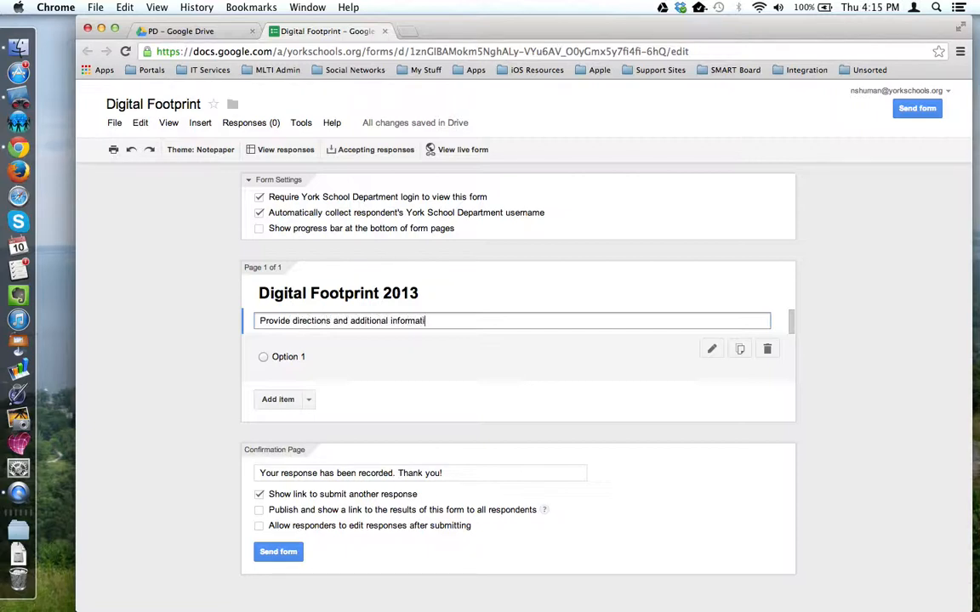
pyautogui.write('on to your au')
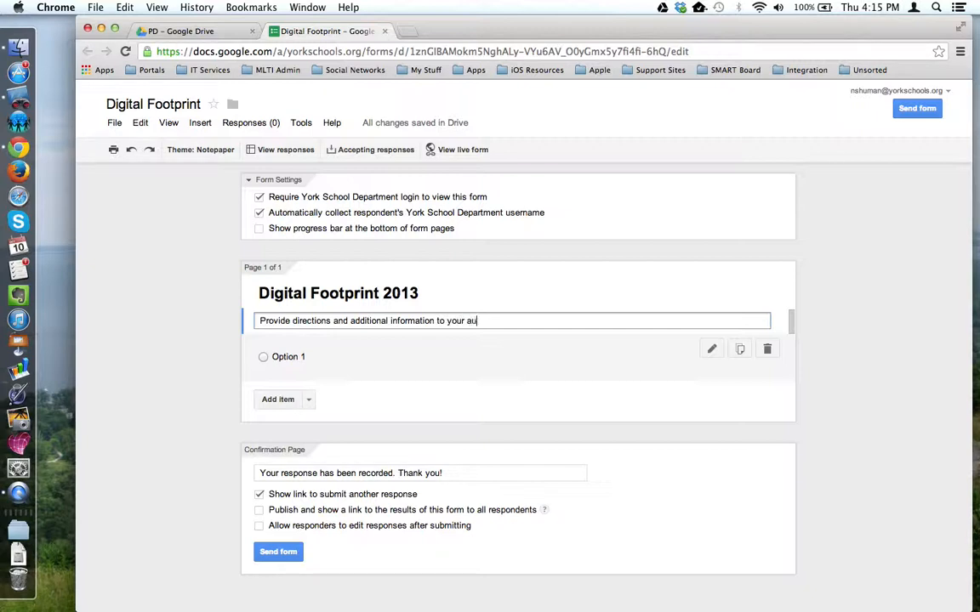
pyautogui.write('dience.')
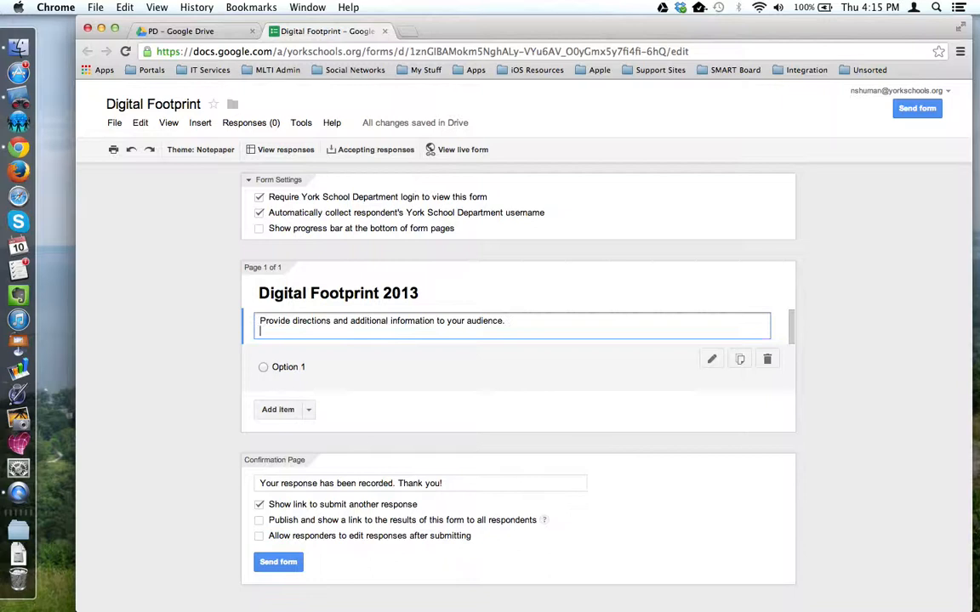
pyautogui.click(170, 367)
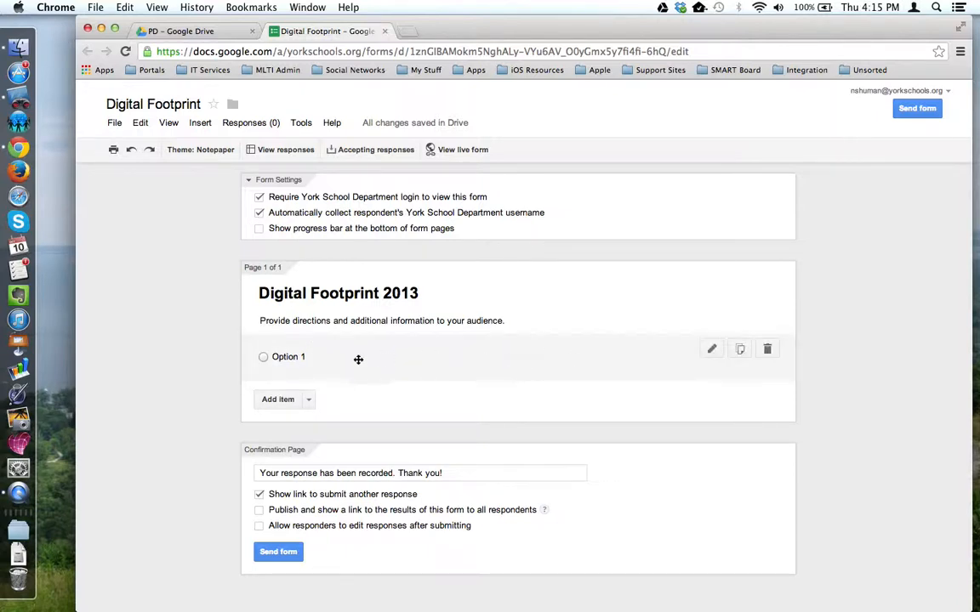
pyautogui.moveTo(534, 369)
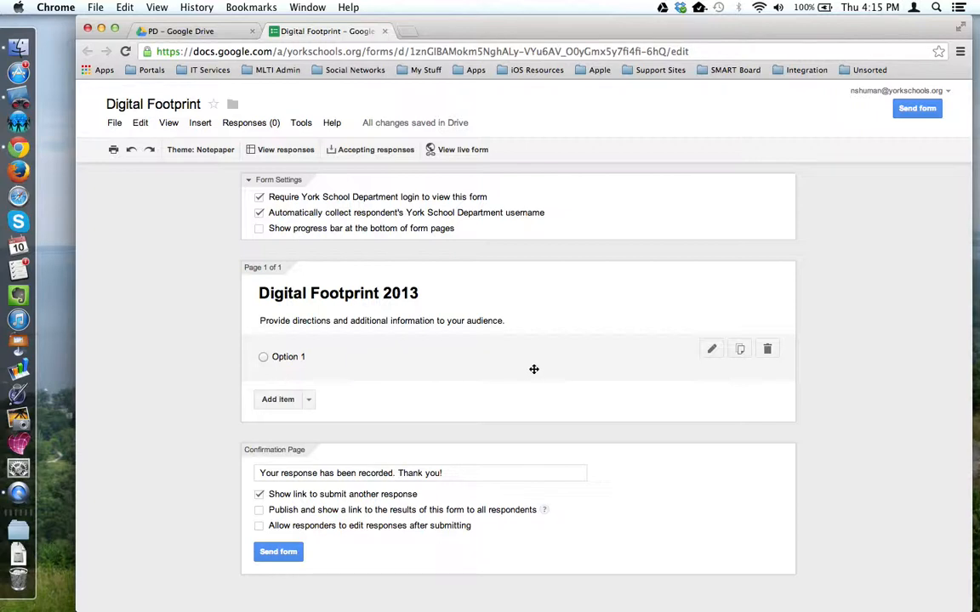
pyautogui.moveTo(541, 369)
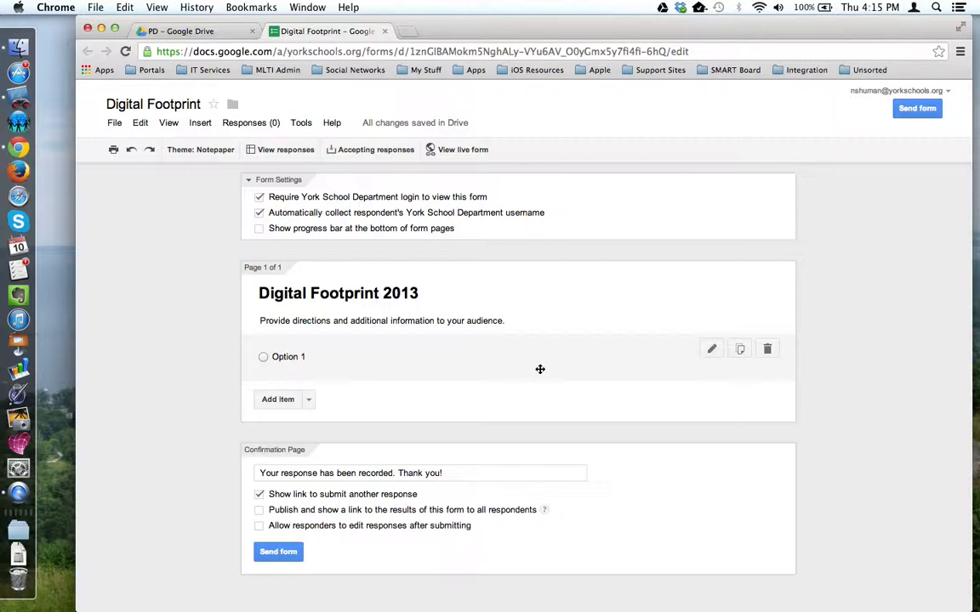
pyautogui.moveTo(742, 360)
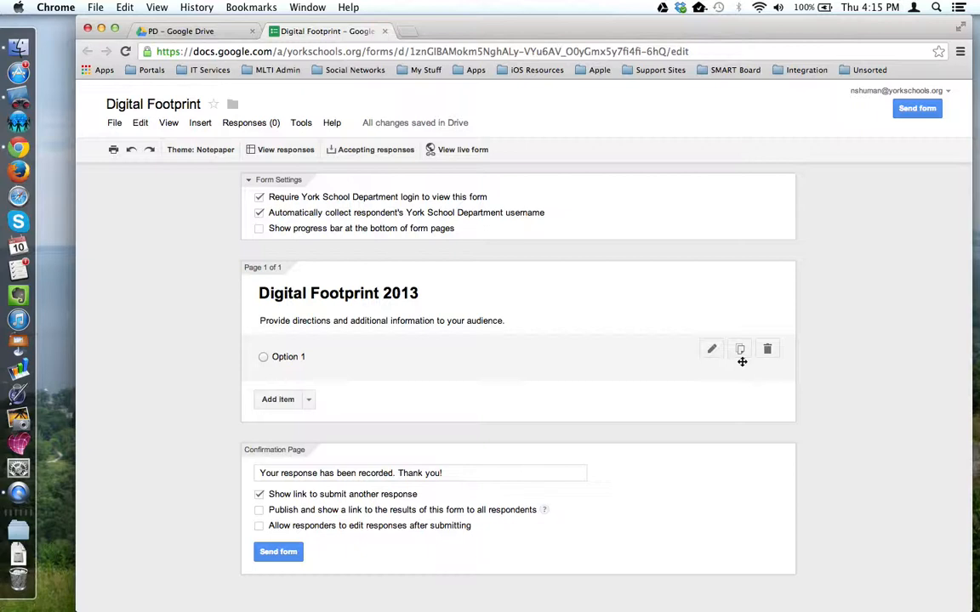
pyautogui.moveTo(711, 348)
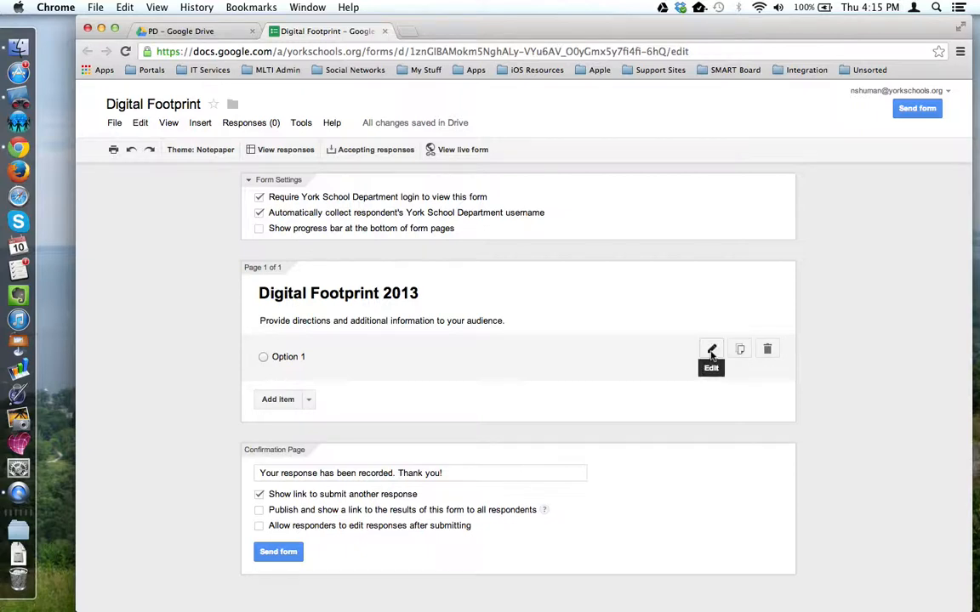
pyautogui.moveTo(738, 349)
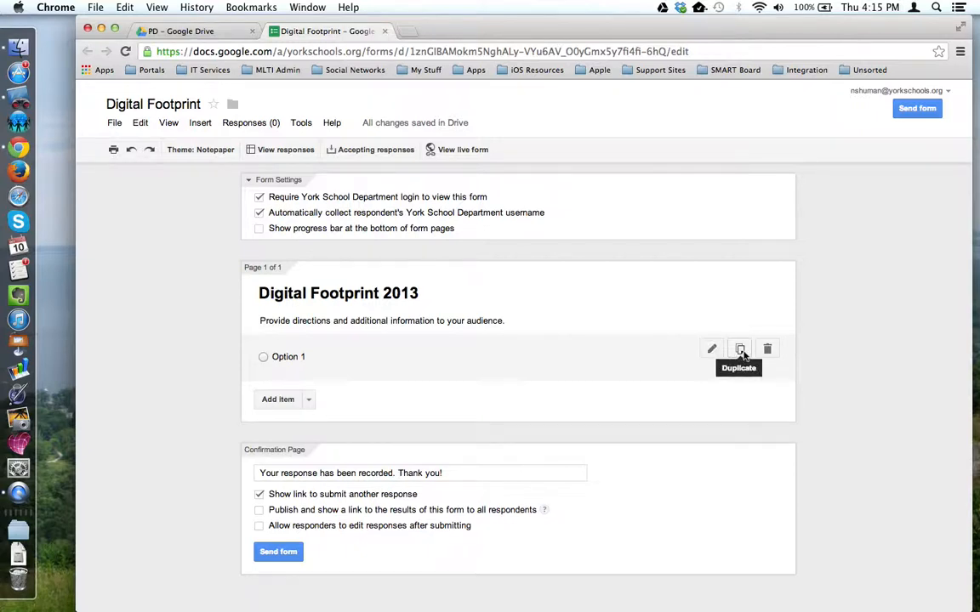
pyautogui.moveTo(766, 348)
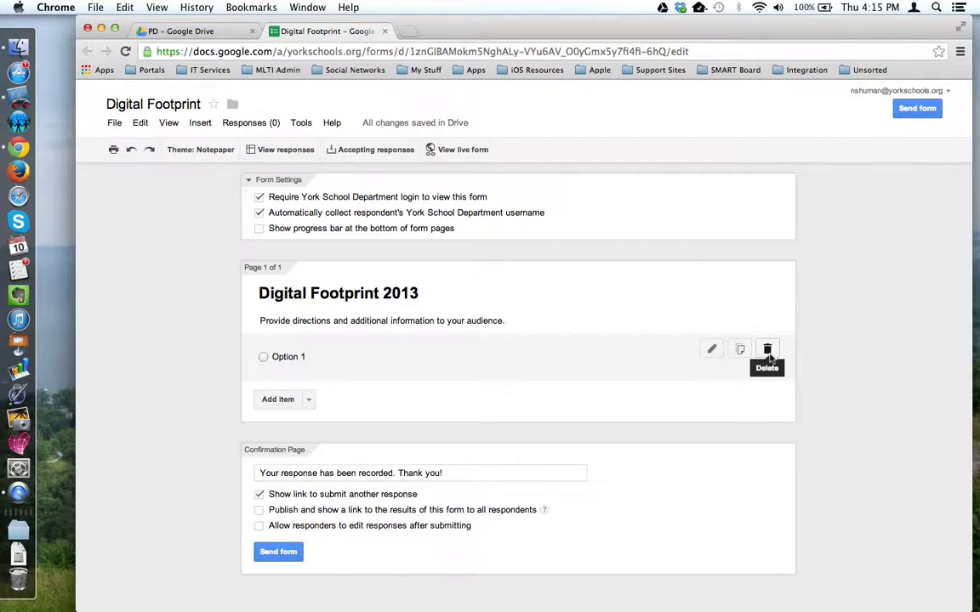
pyautogui.moveTo(711, 349)
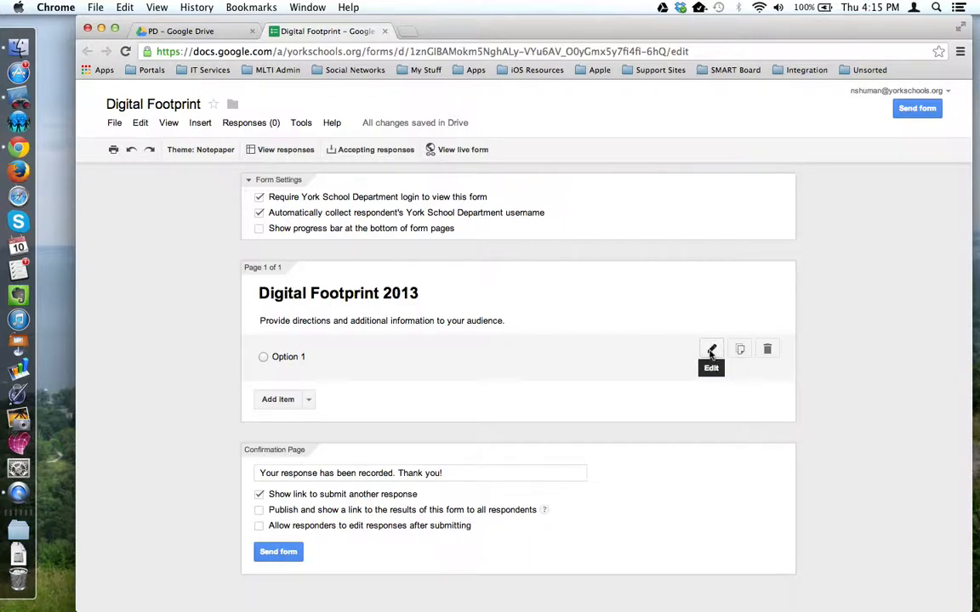
# - Open the untitled first question for editing via its pencil Edit icon
pyautogui.click(710, 349)
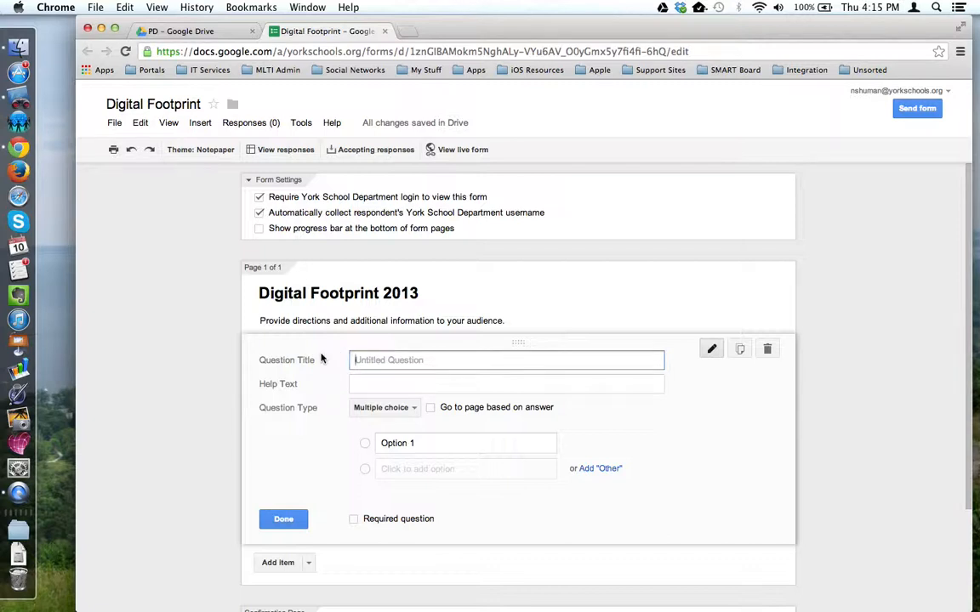
# - Title the question 'How many social networking sites are you a member of?'
pyautogui.write('How')
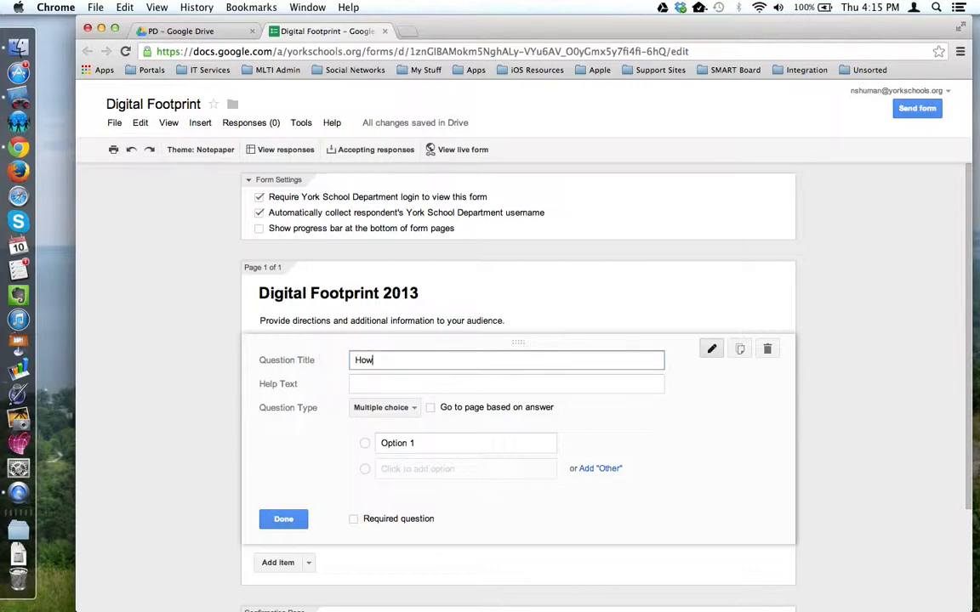
pyautogui.write('many social')
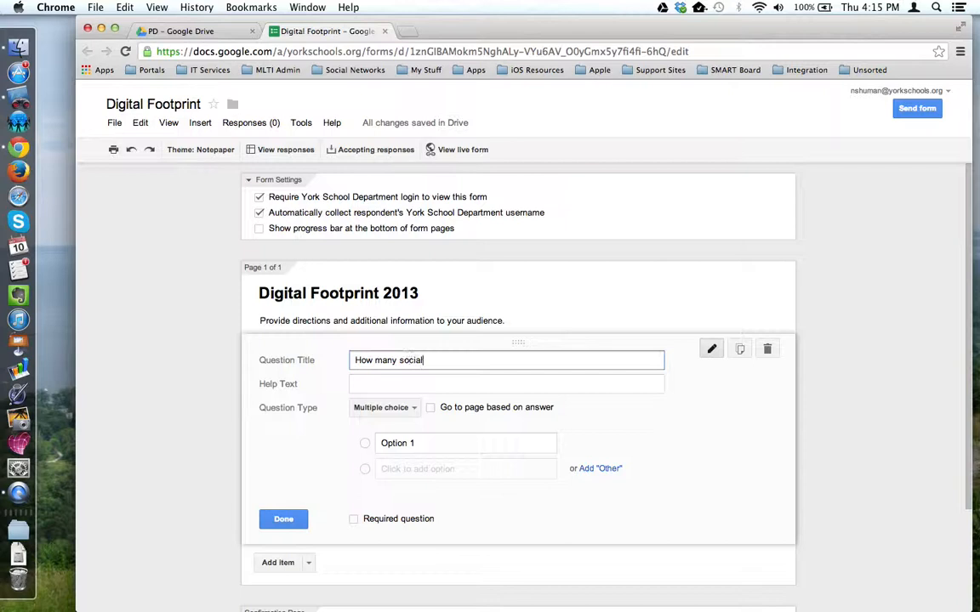
pyautogui.write('networking s')
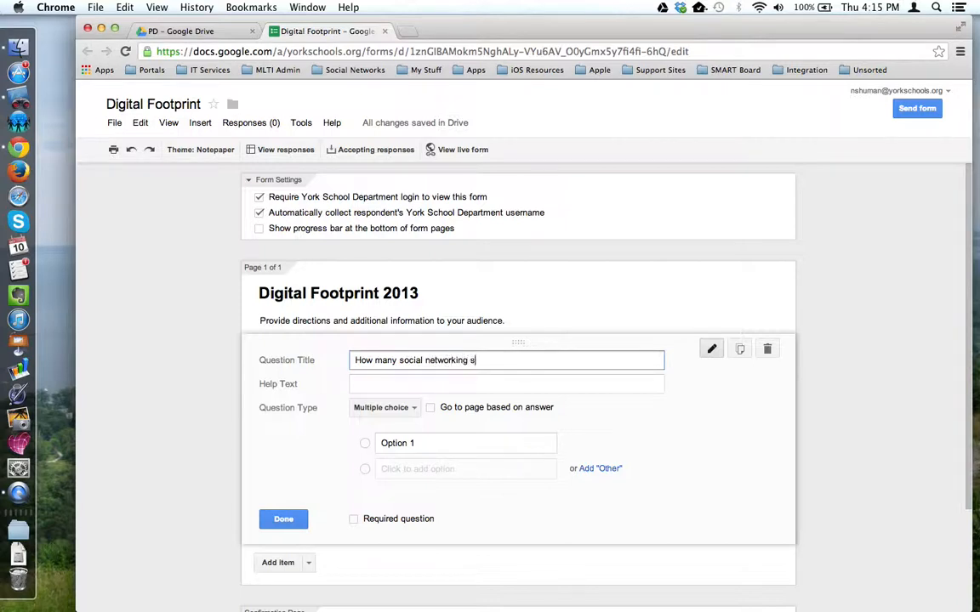
pyautogui.write('ites are you a mem')
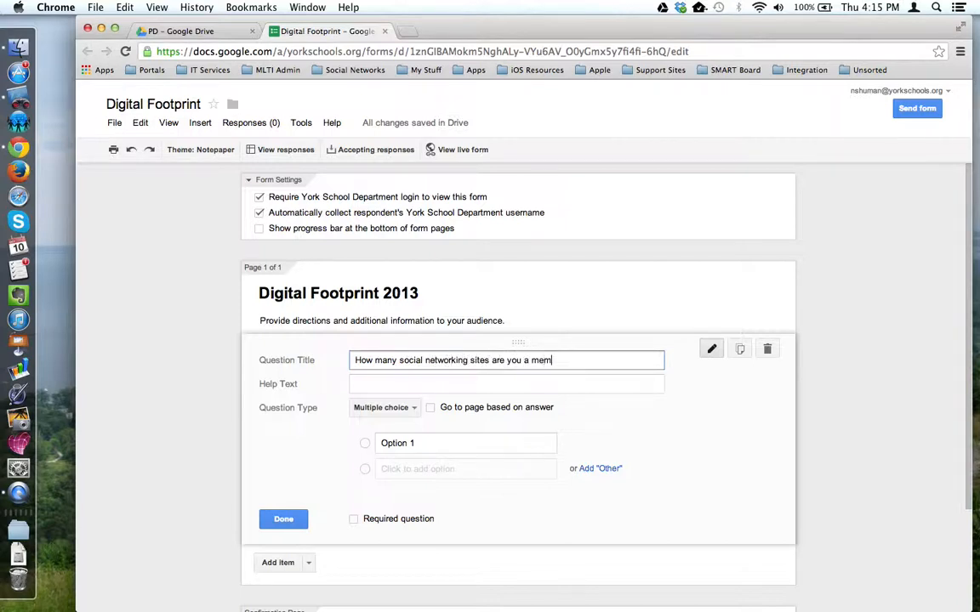
pyautogui.write('ber of?')
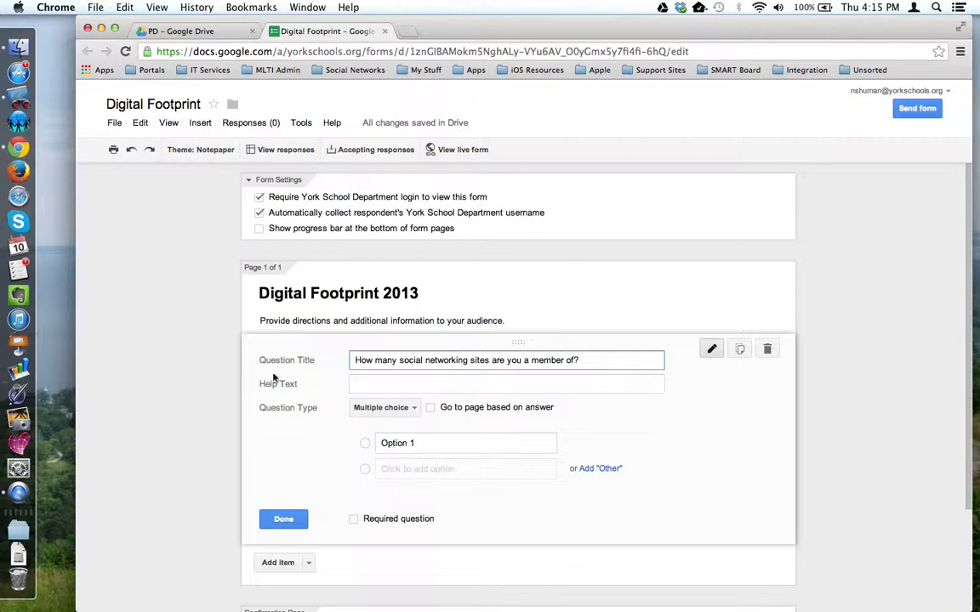
pyautogui.click(507, 384)
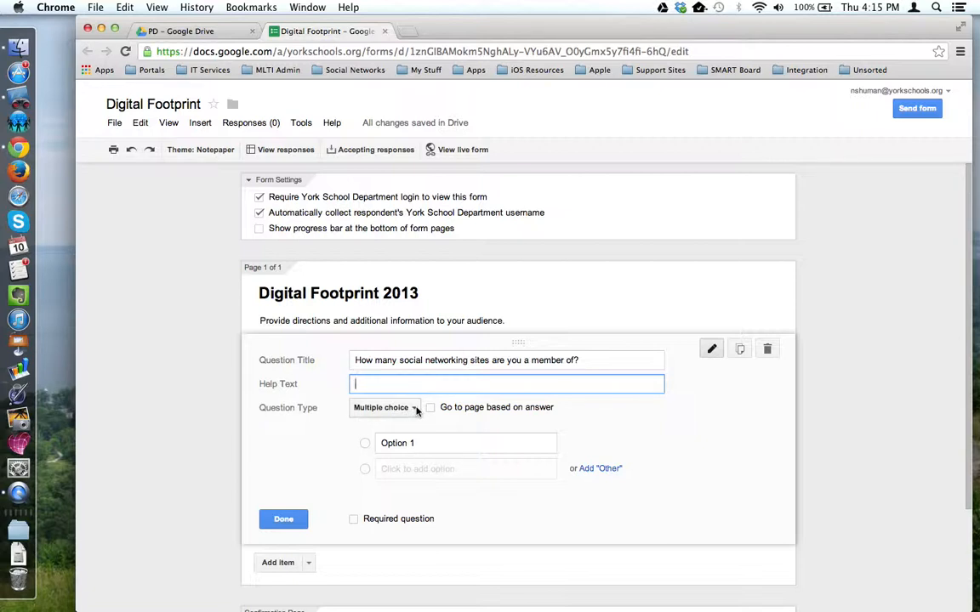
# - Choose Multiple choice as the question type from the Question Type list
pyautogui.click(385, 409)
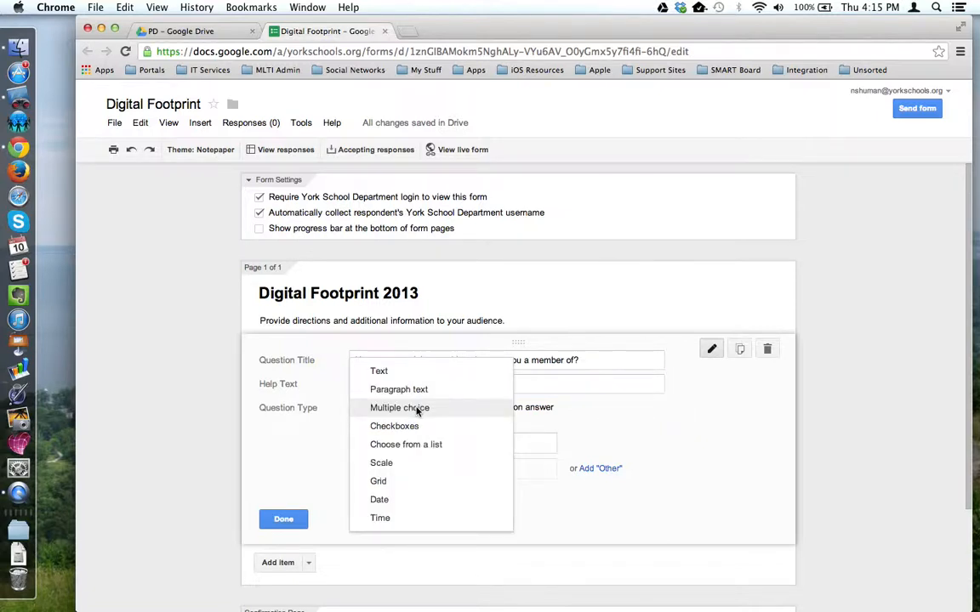
pyautogui.moveTo(381, 517)
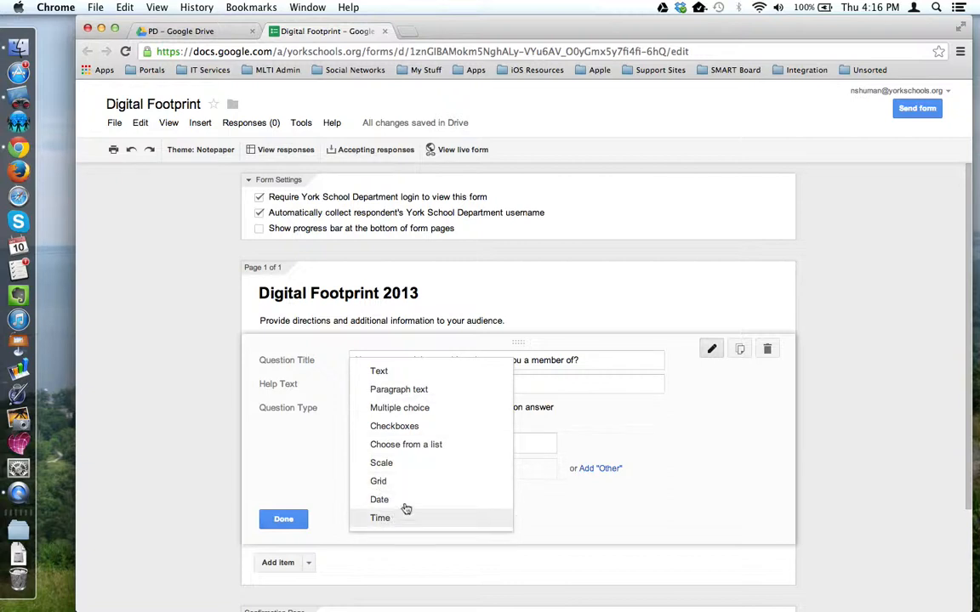
pyautogui.moveTo(400, 408)
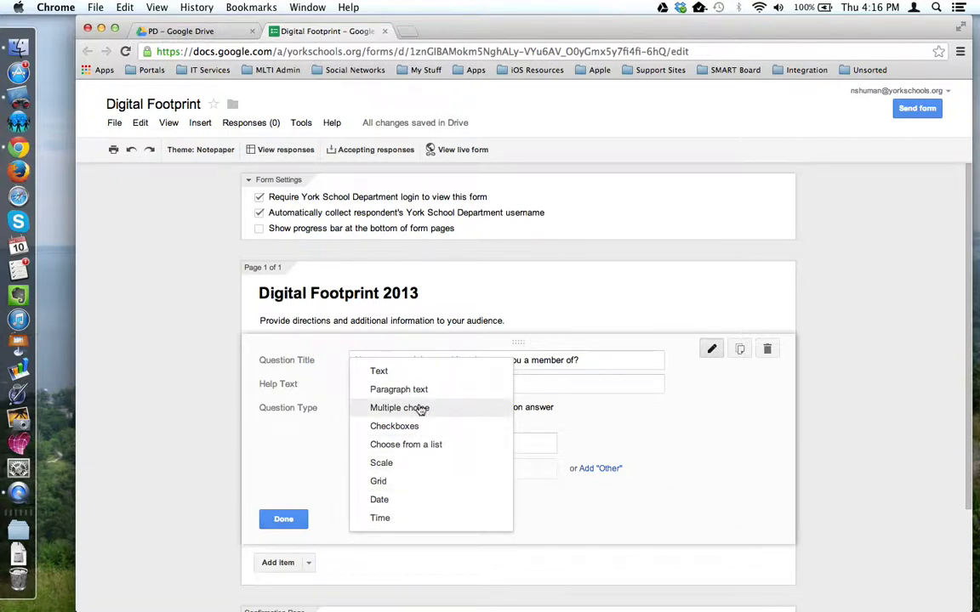
pyautogui.moveTo(424, 408)
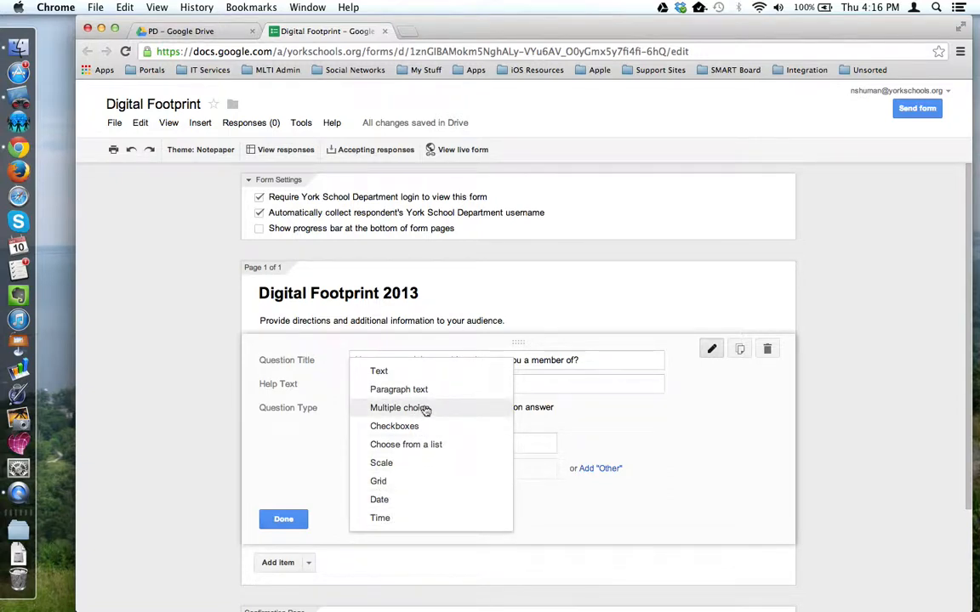
pyautogui.click(398, 409)
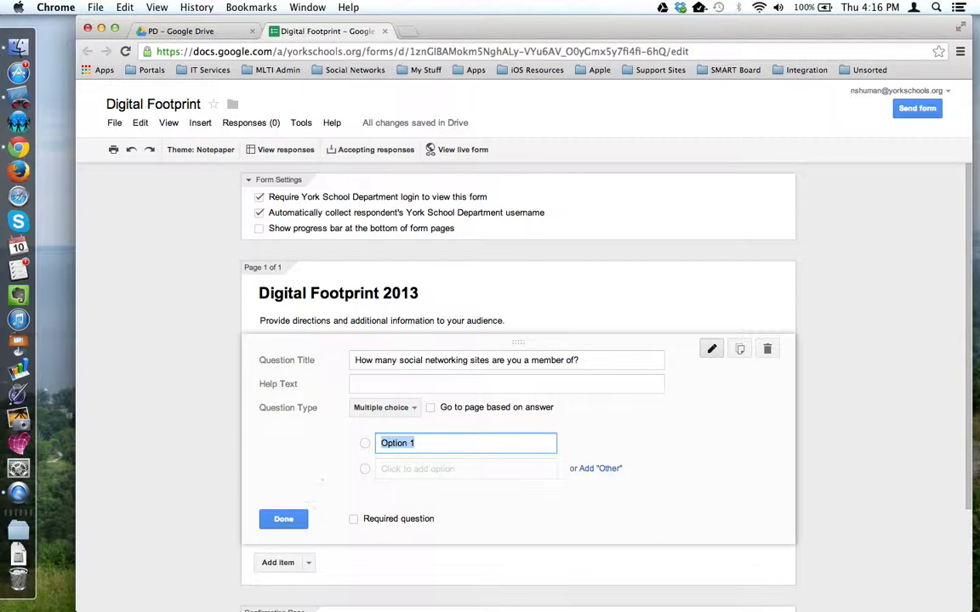
# - Enter answer choices Facebook, Instagram, MySpace and Tumblr, correcting the 'Tumber' typo
pyautogui.write('Facebook')
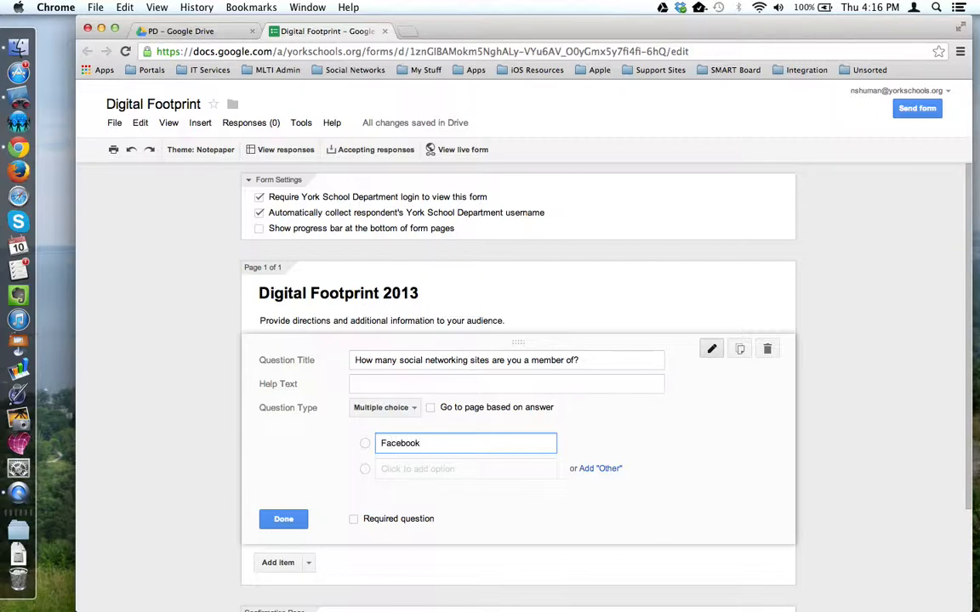
pyautogui.click(466, 469)
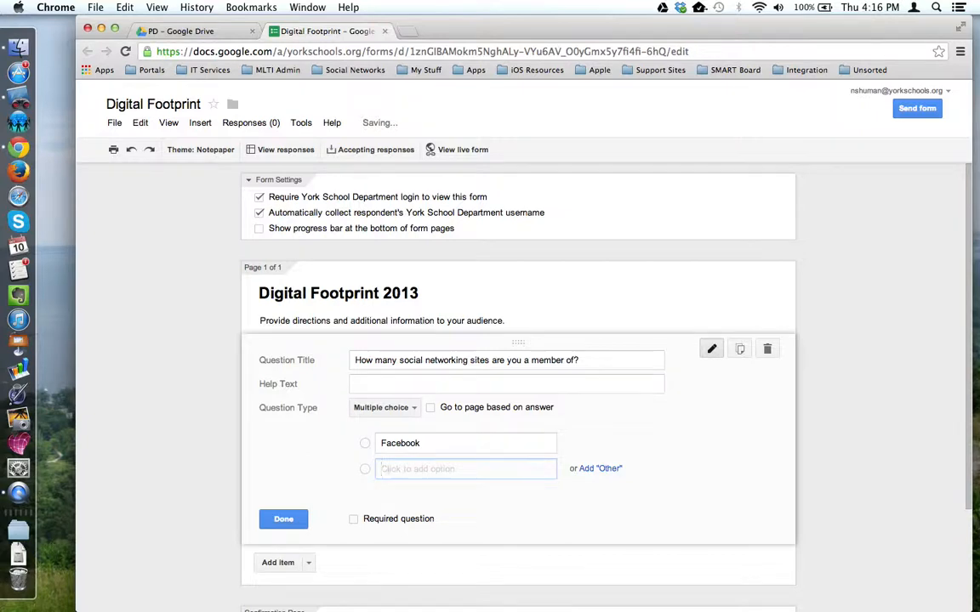
pyautogui.write('Instagram')
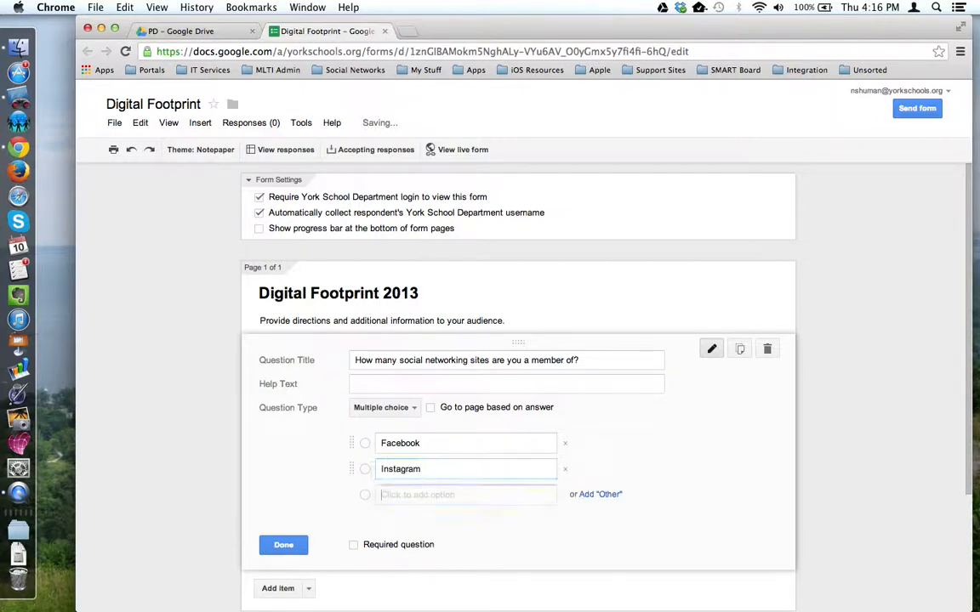
pyautogui.write('MySpace')
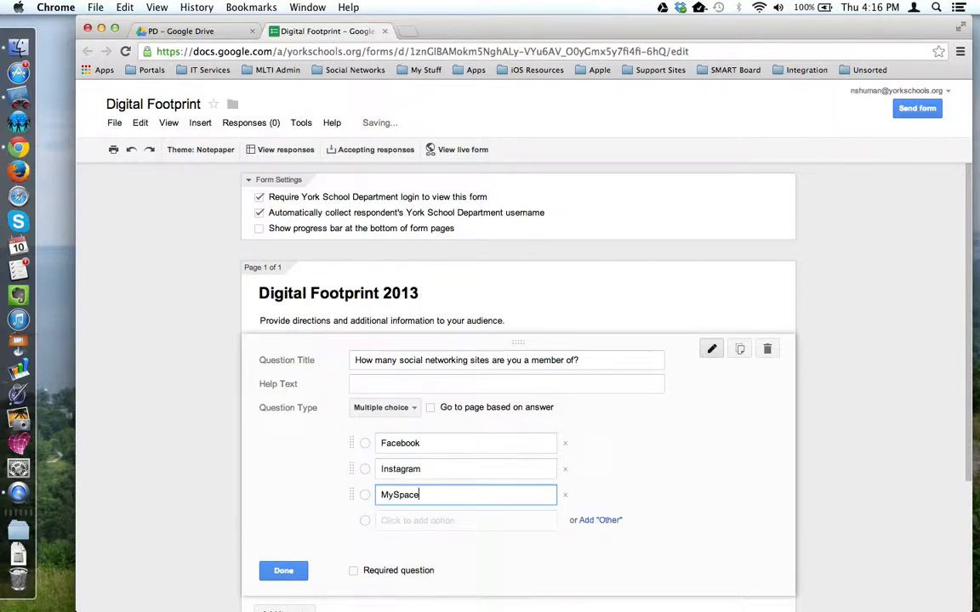
pyautogui.write('Tumber')
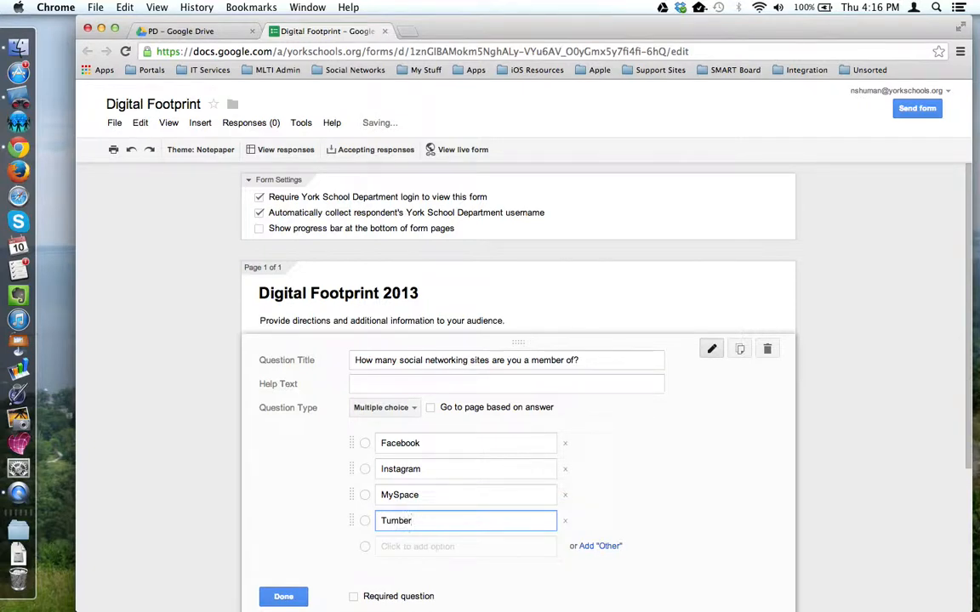
pyautogui.write('Tumblr')
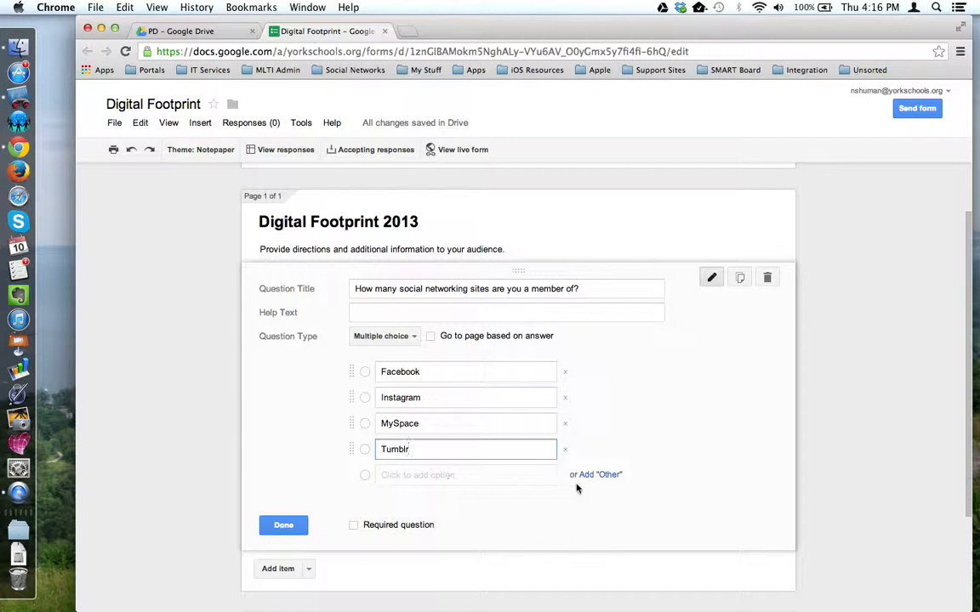
pyautogui.moveTo(601, 474)
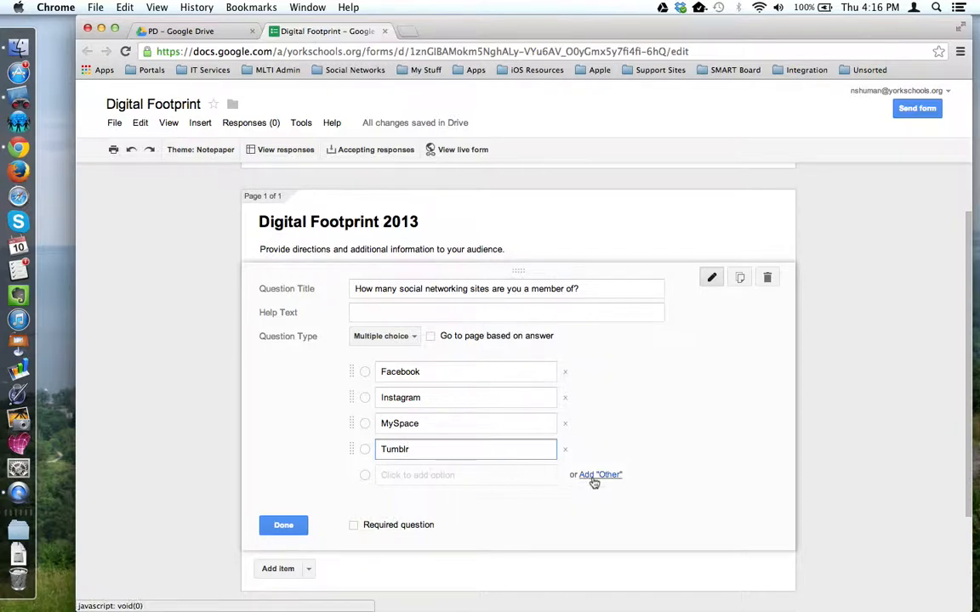
# - Add an 'Other' choice with its own free-text answer below the four options
pyautogui.click(601, 474)
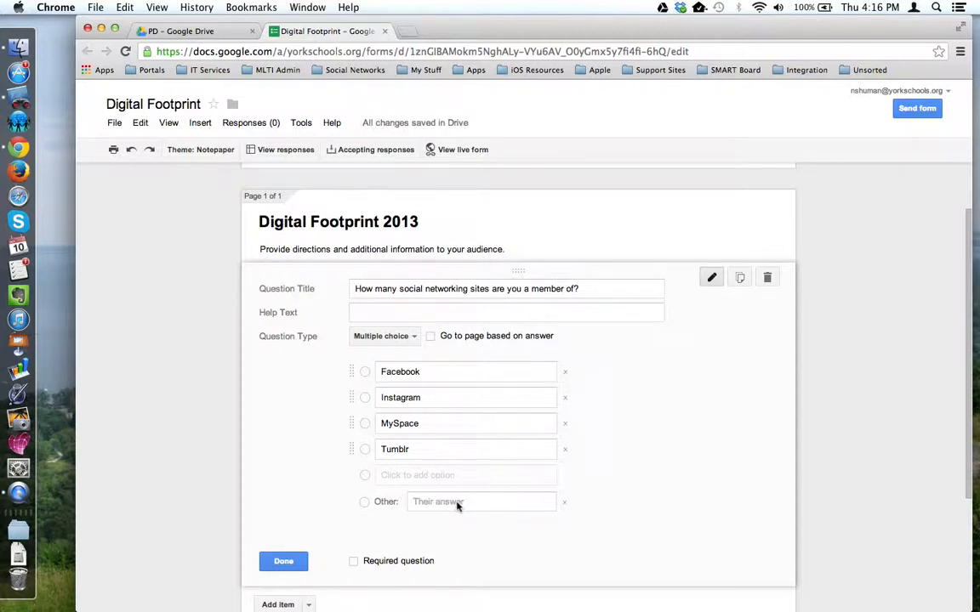
pyautogui.moveTo(419, 487)
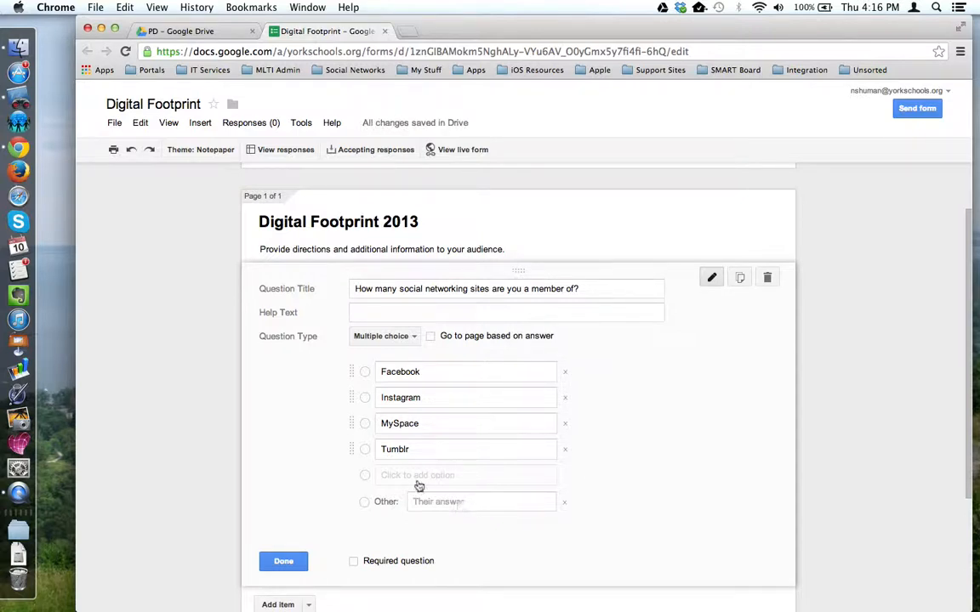
pyautogui.moveTo(349, 478)
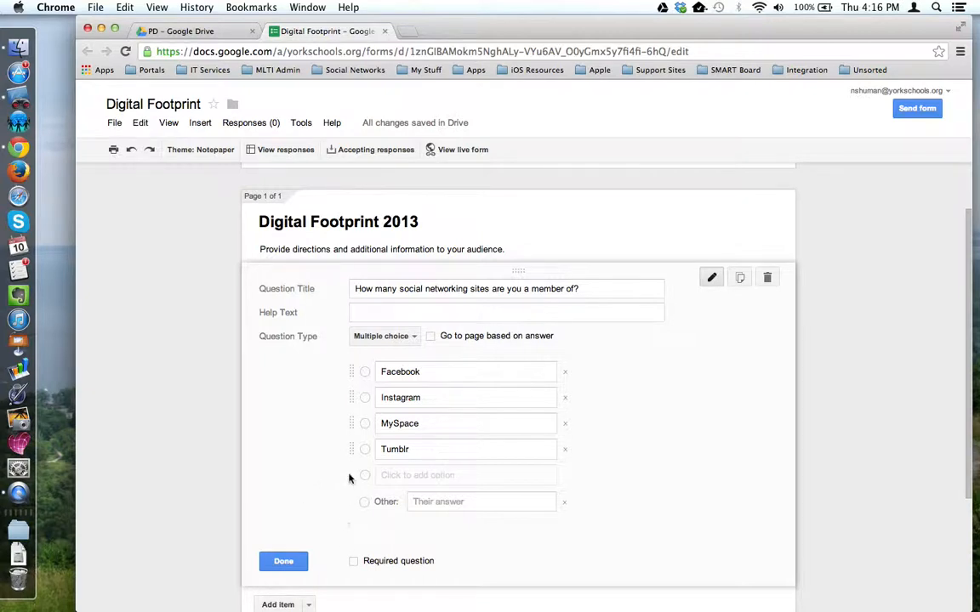
pyautogui.moveTo(352, 370)
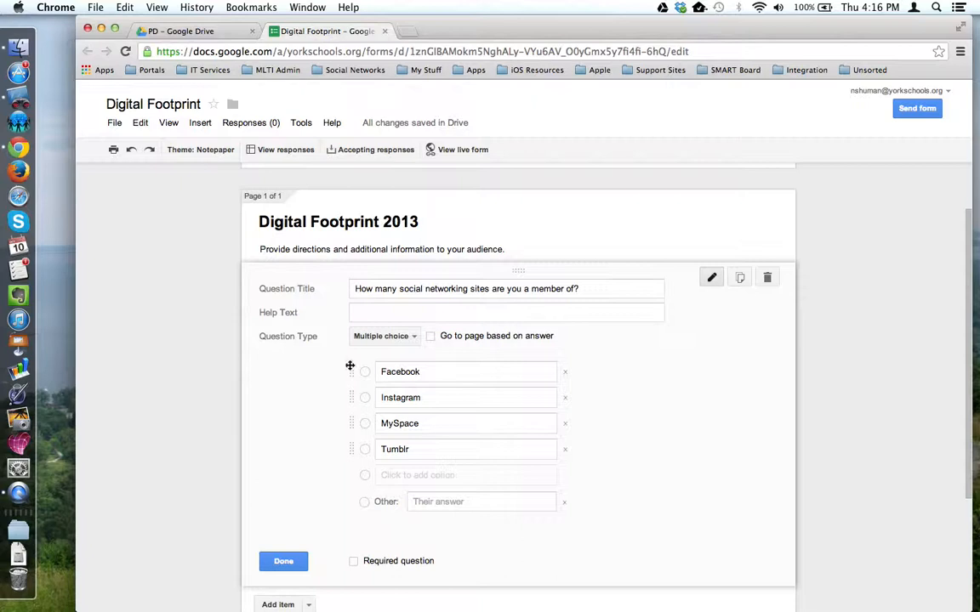
pyautogui.moveTo(352, 449)
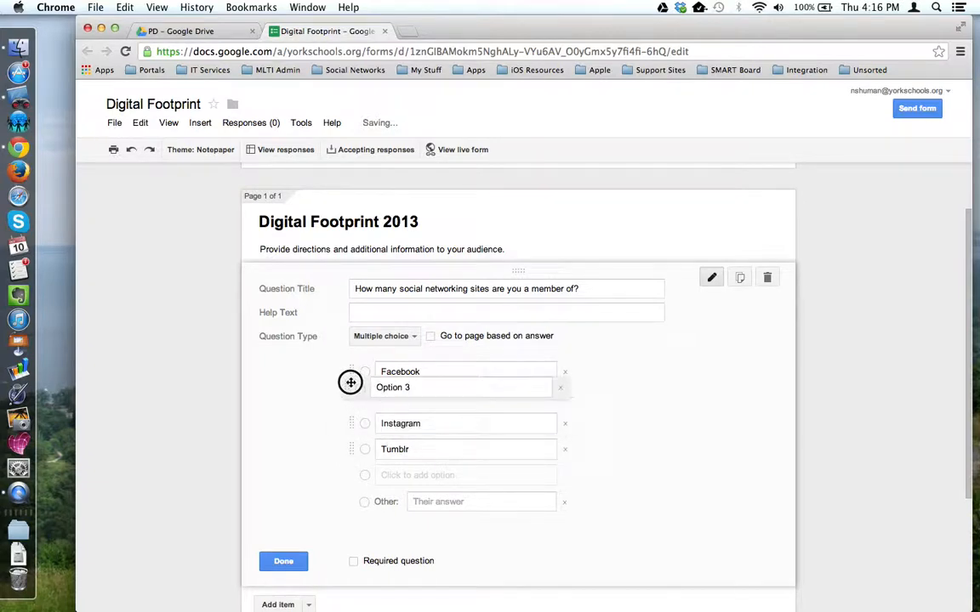
# - Drag MySpace up to sit second, between Facebook and Instagram
pyautogui.write('MySpace')
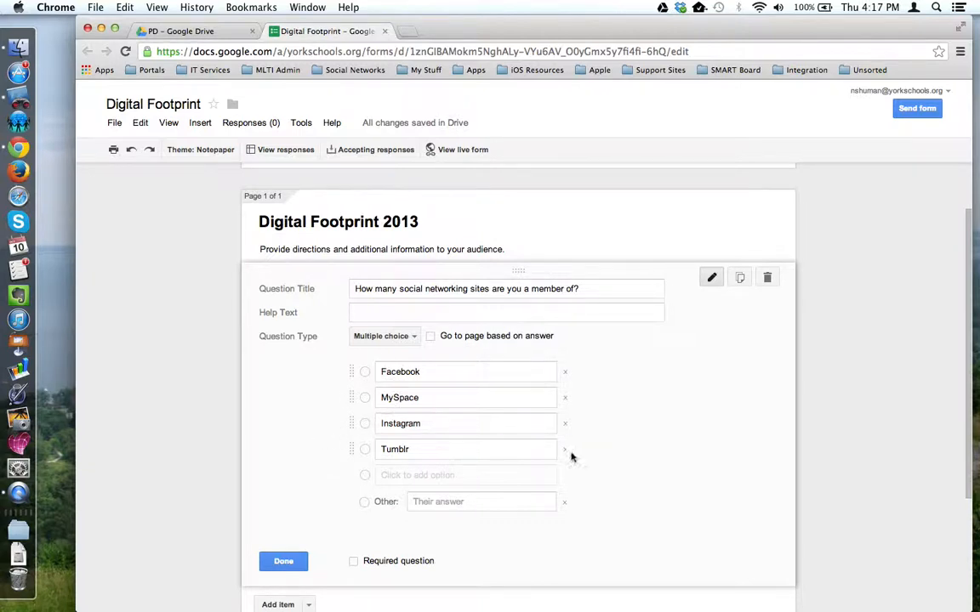
pyautogui.moveTo(568, 427)
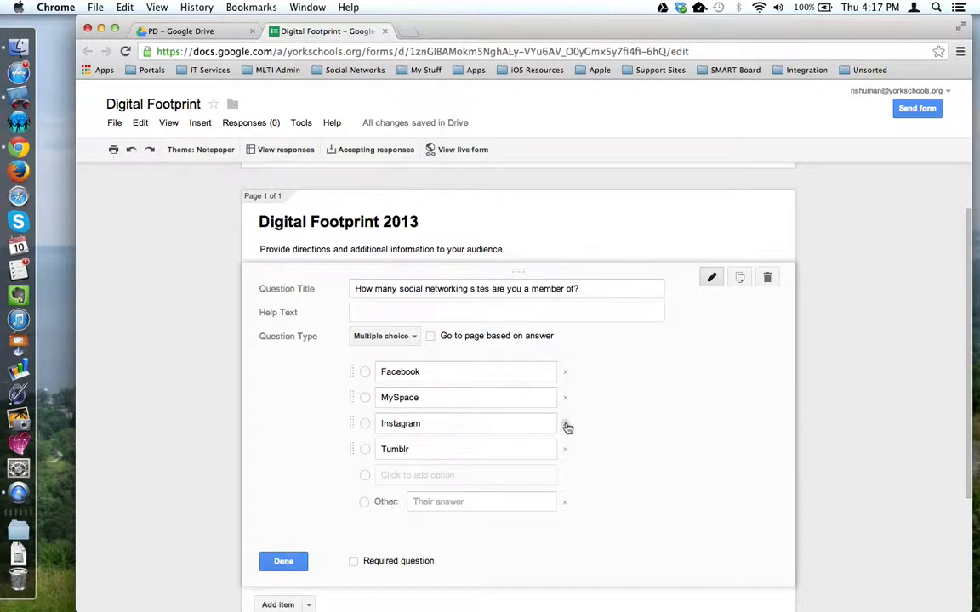
pyautogui.moveTo(568, 402)
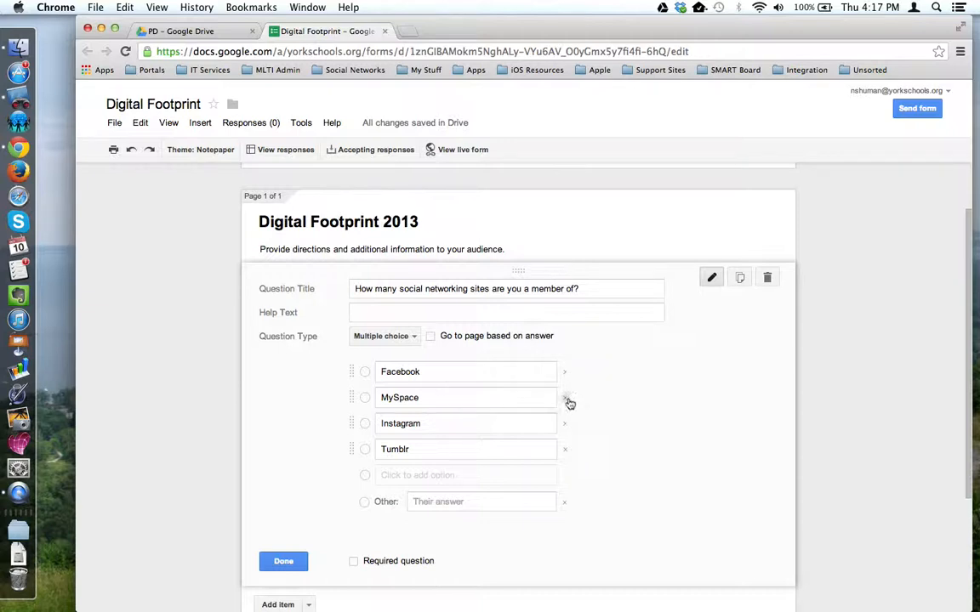
# - Delete the MySpace choice, leaving Facebook, Instagram, Tumblr and Other
pyautogui.click(565, 398)
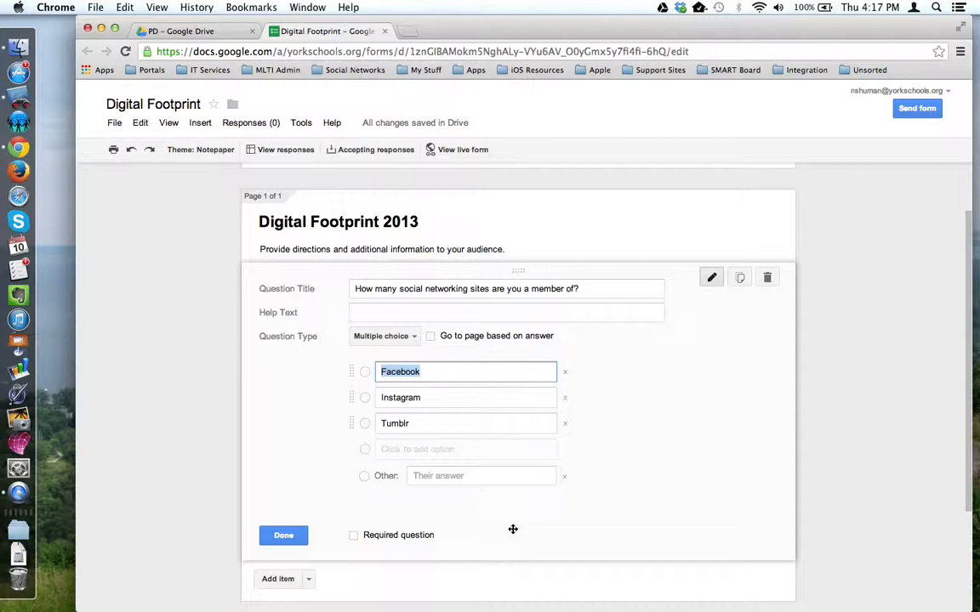
pyautogui.moveTo(359, 546)
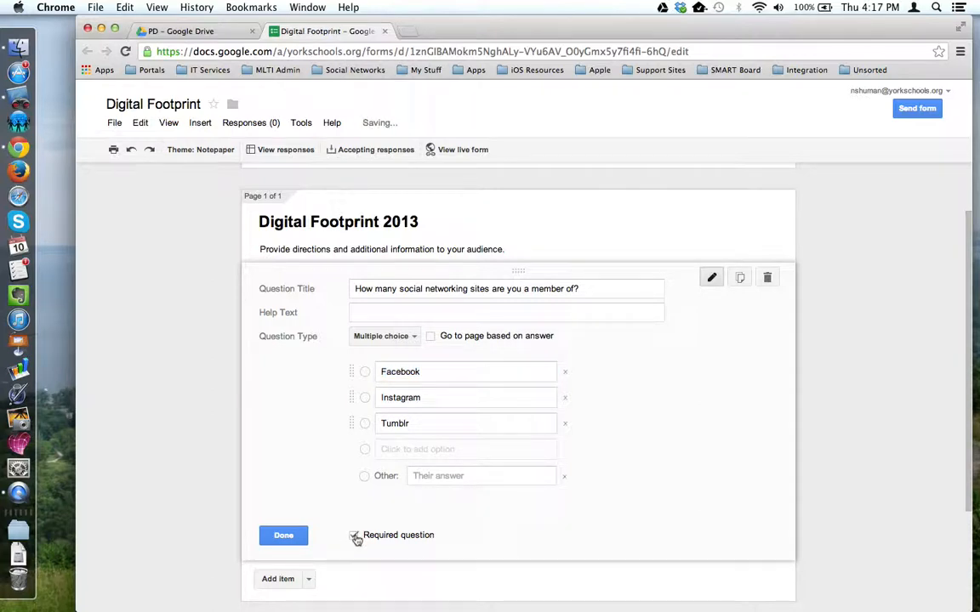
# - Tick Required question so the social networking question must be answered
pyautogui.click(354, 534)
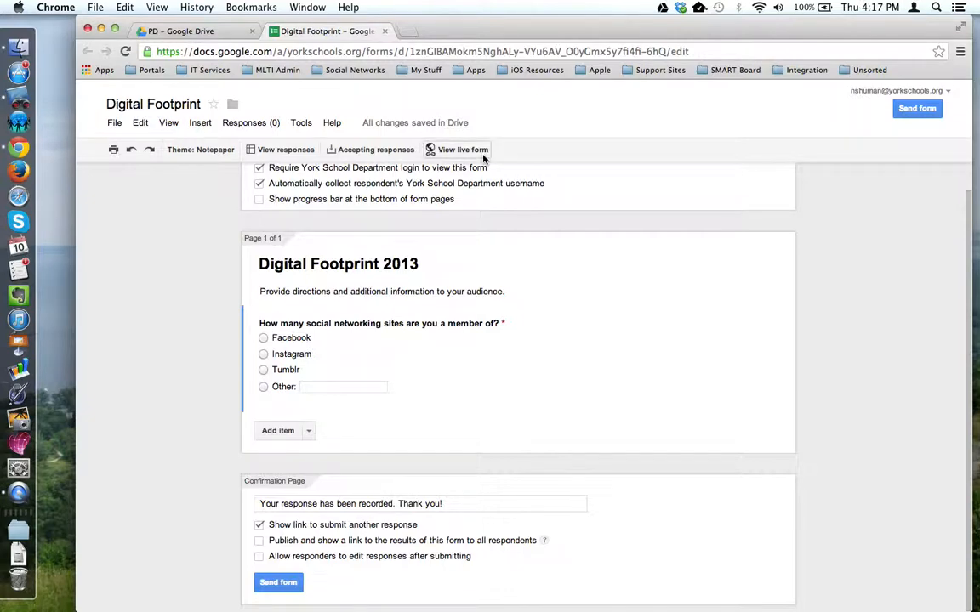
# - View the live form showing the required social networking question, then return to the editor
pyautogui.click(463, 150)
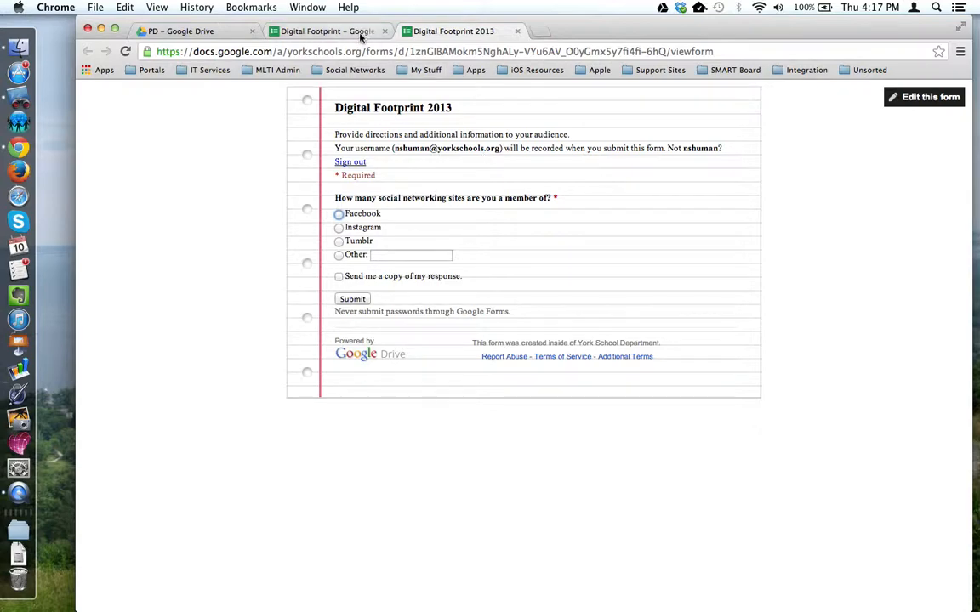
pyautogui.click(925, 95)
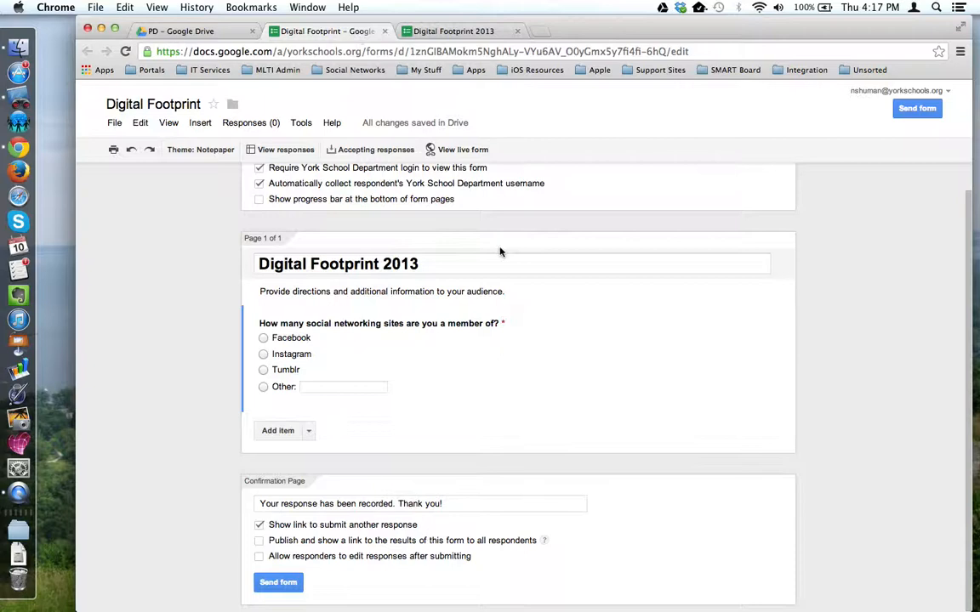
pyautogui.moveTo(681, 343)
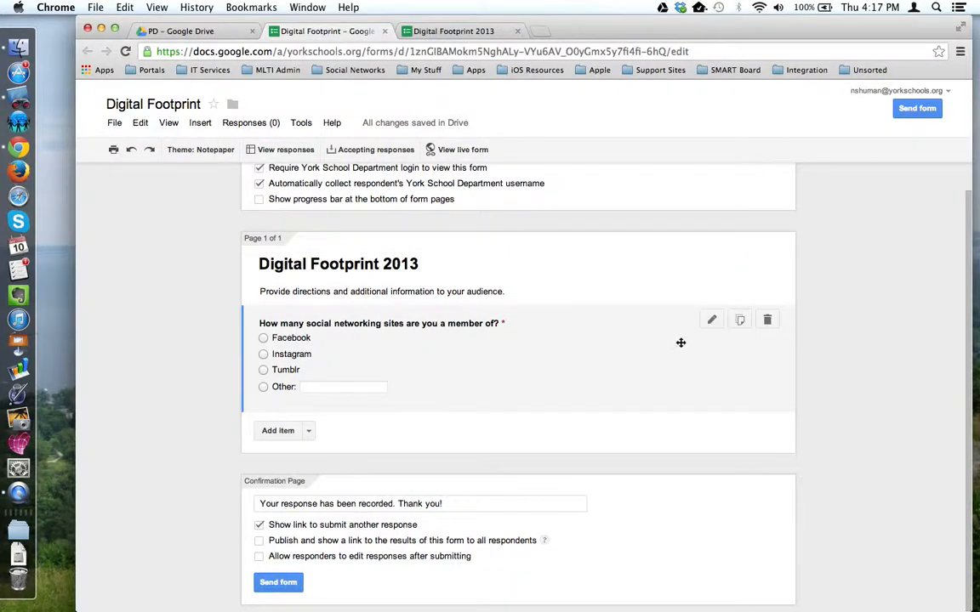
pyautogui.moveTo(710, 320)
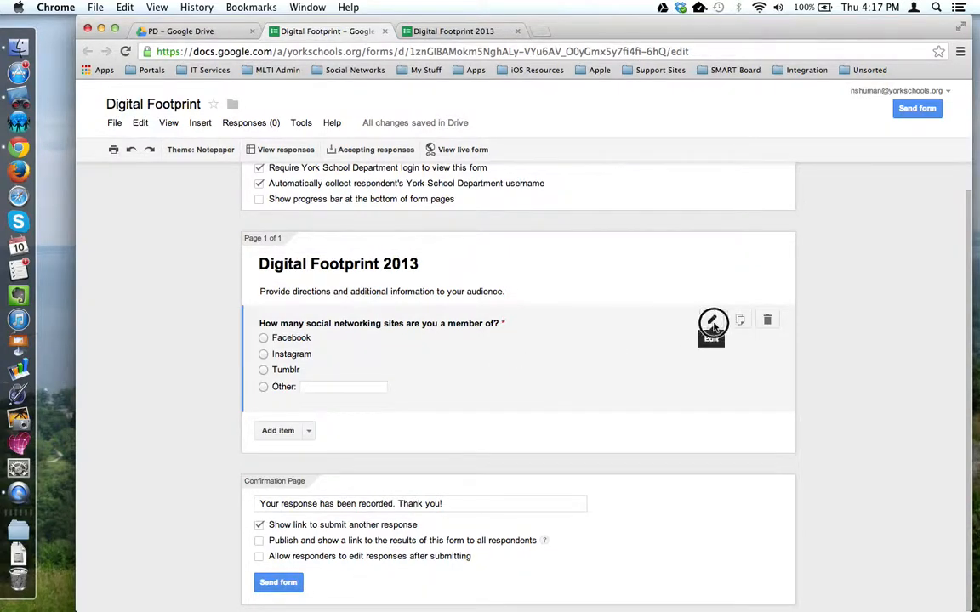
pyautogui.click(711, 320)
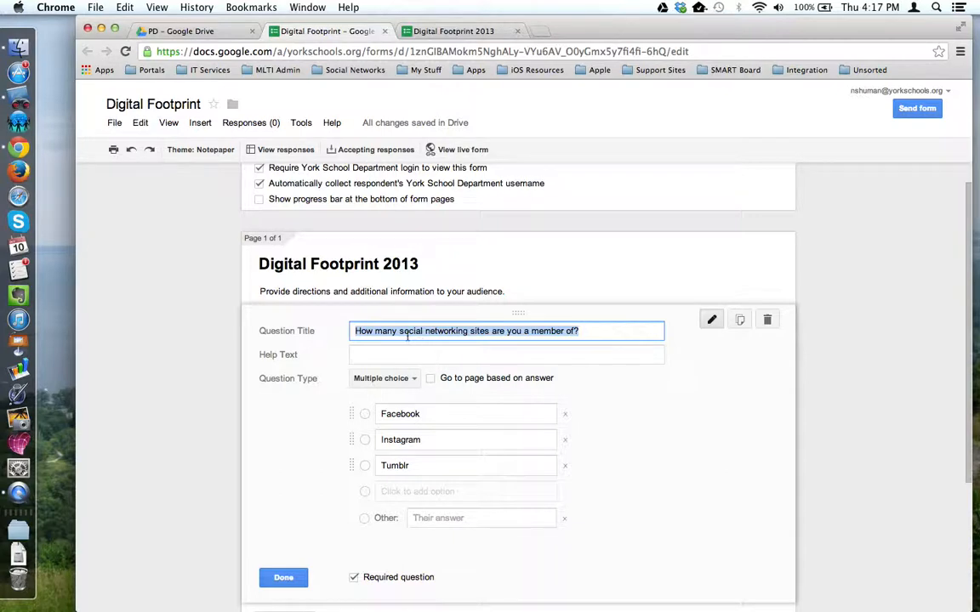
pyautogui.moveTo(411, 491)
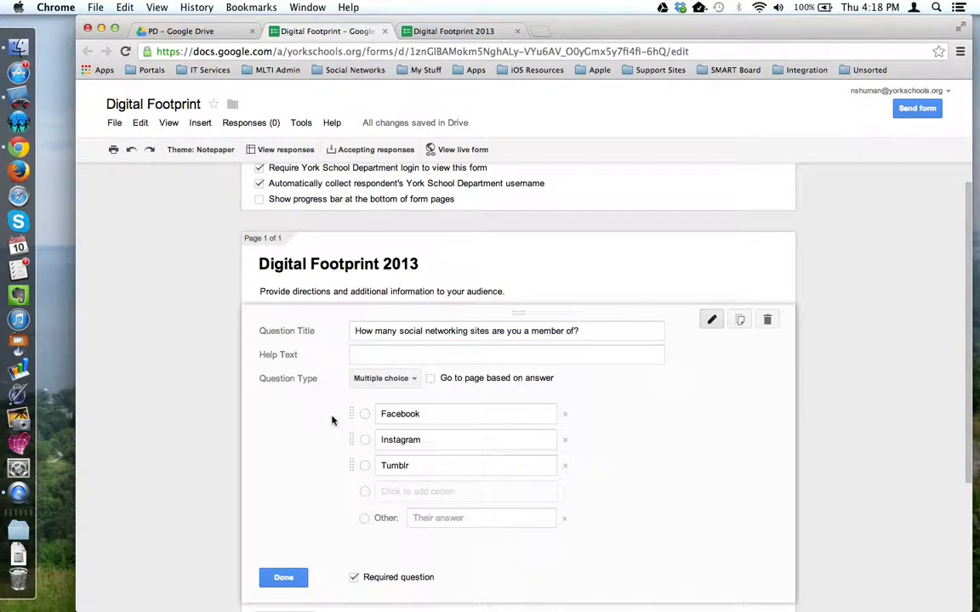
pyautogui.scroll(-3)
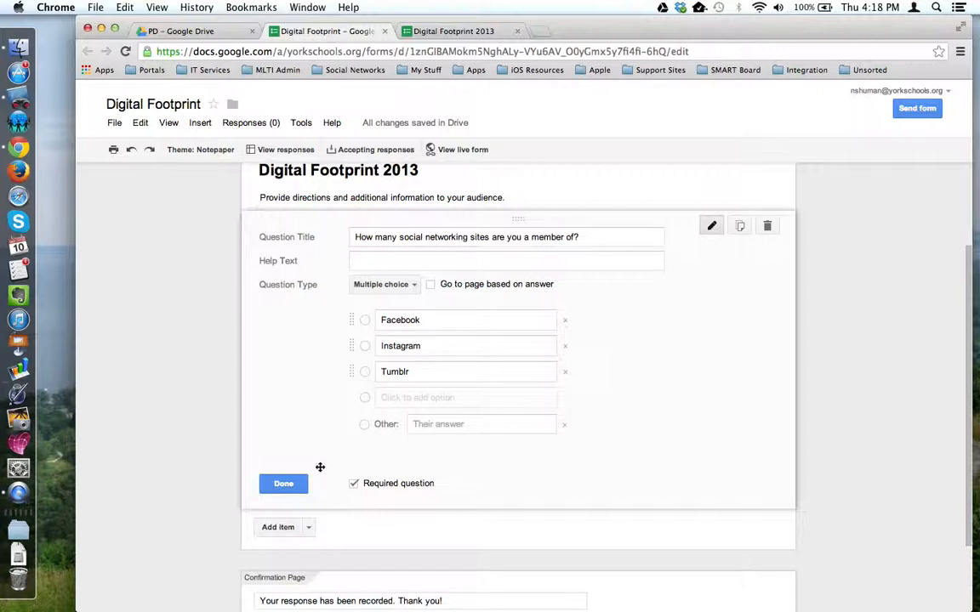
pyautogui.click(283, 483)
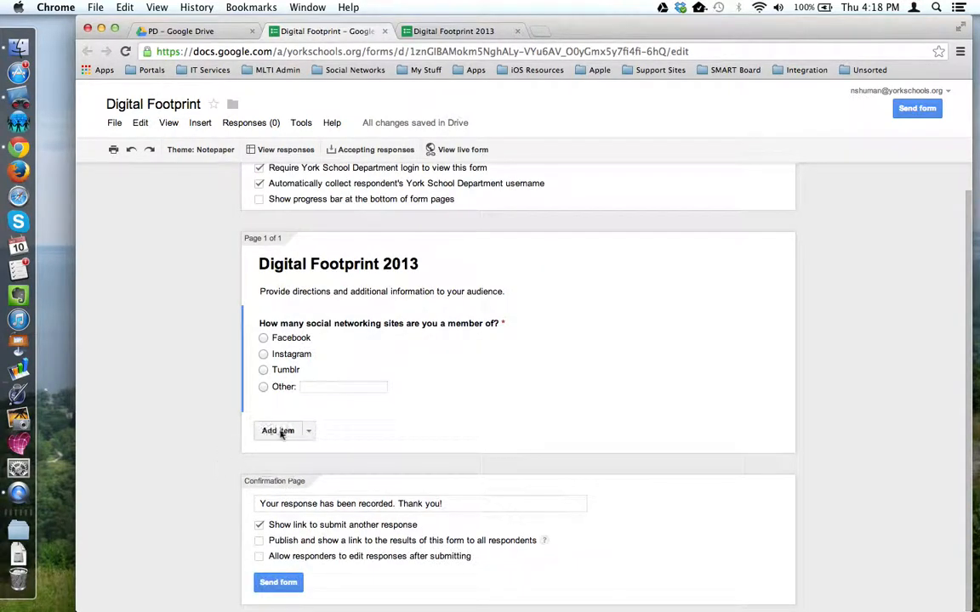